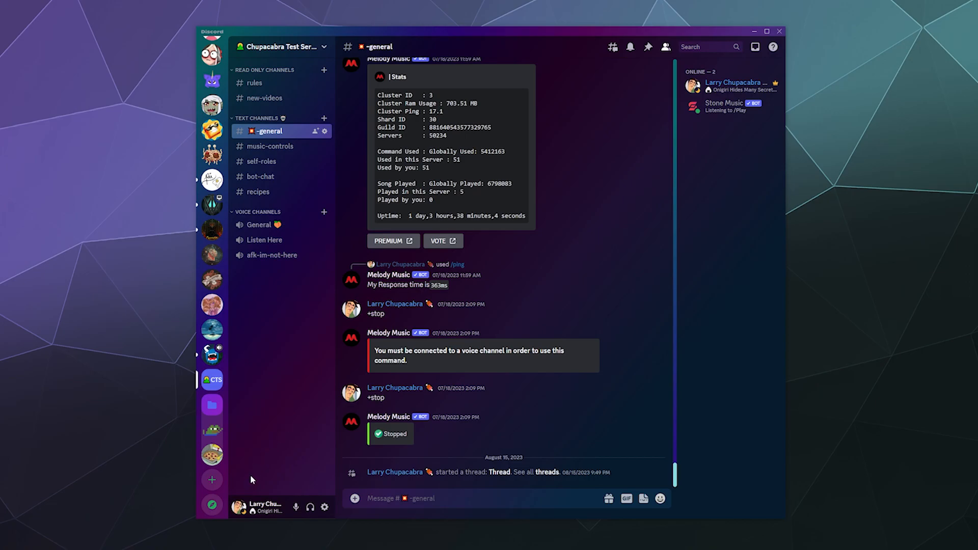
{"action": "mouse_move", "coordinate": [212, 504]}
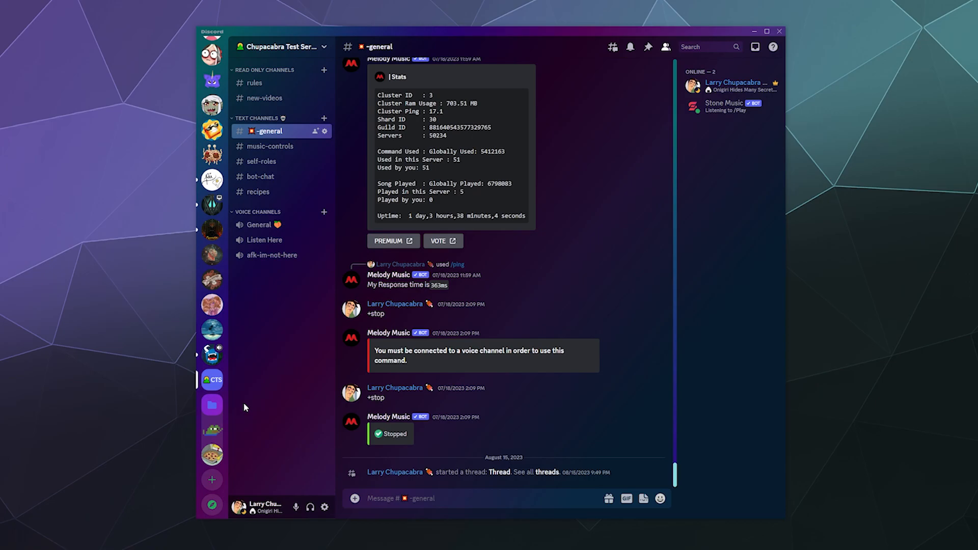
{"action": "mouse_move", "coordinate": [212, 506]}
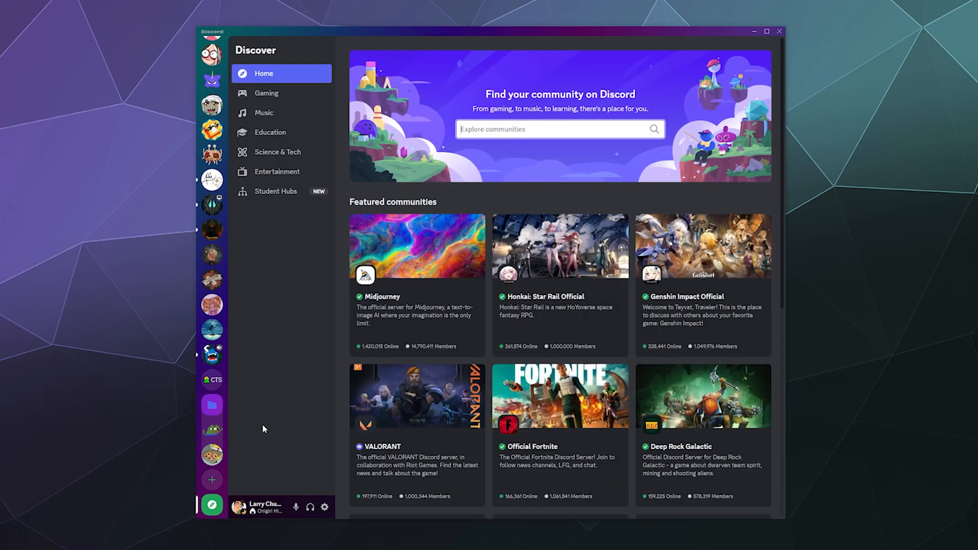
{"action": "left_click", "coordinate": [559, 129]}
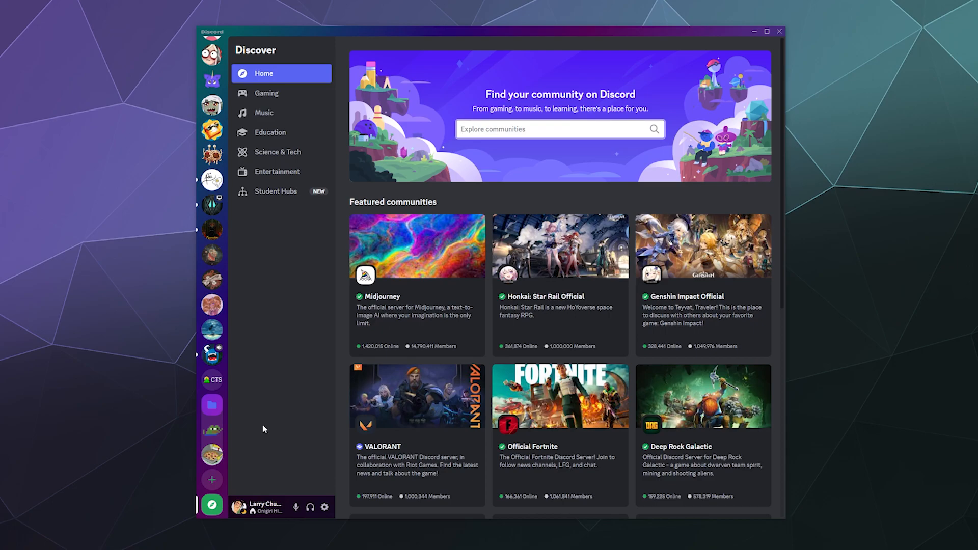
{"action": "left_click", "coordinate": [559, 130]}
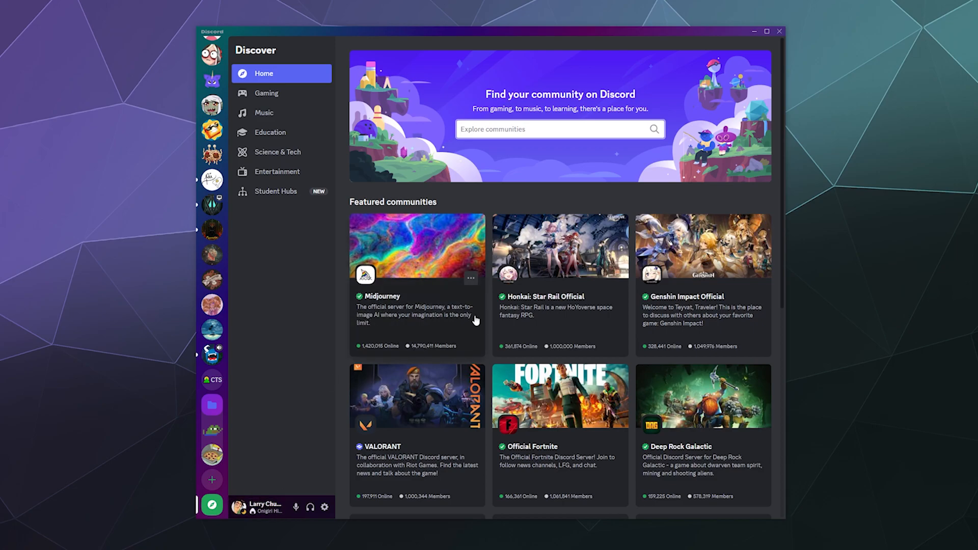
{"action": "scroll", "scroll_direction": "down", "scroll_amount": 3}
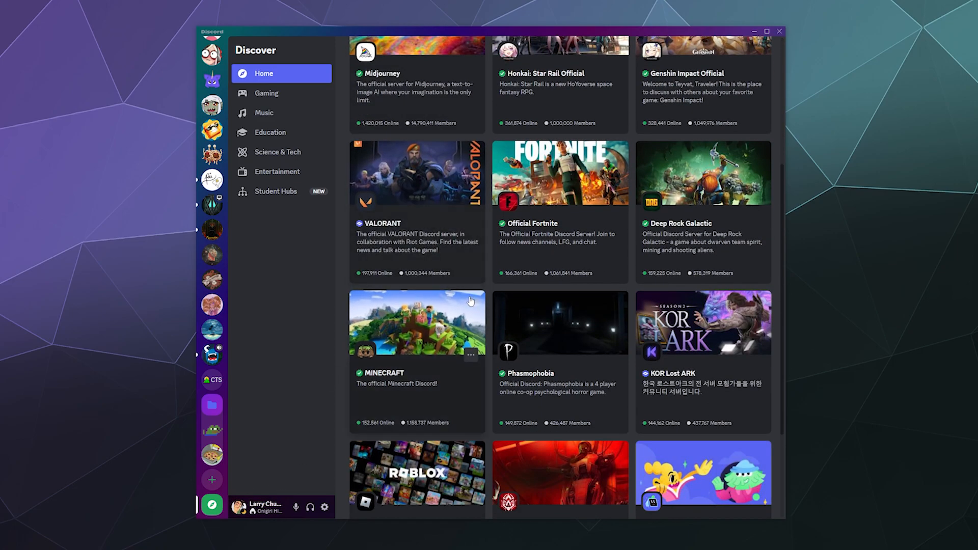
{"action": "mouse_move", "coordinate": [488, 315]}
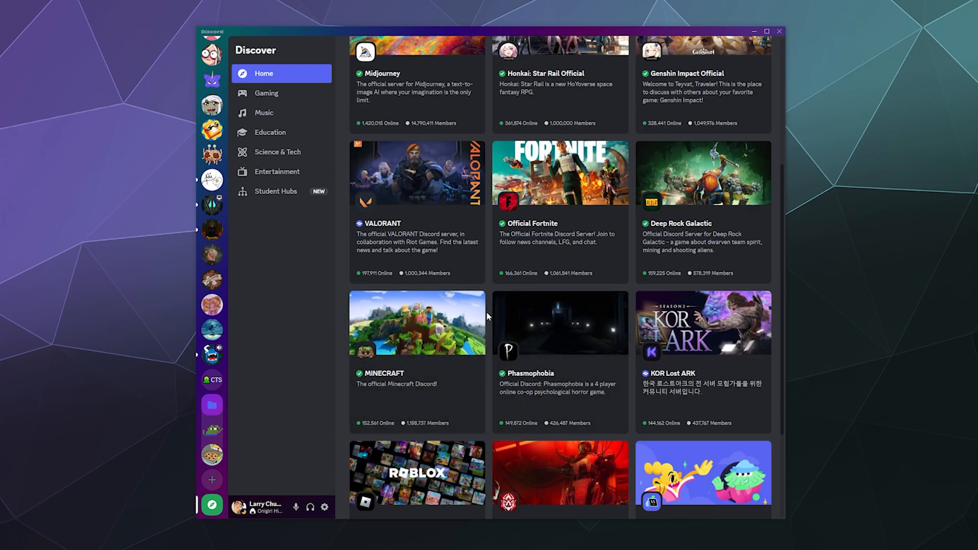
{"action": "mouse_move", "coordinate": [426, 324]}
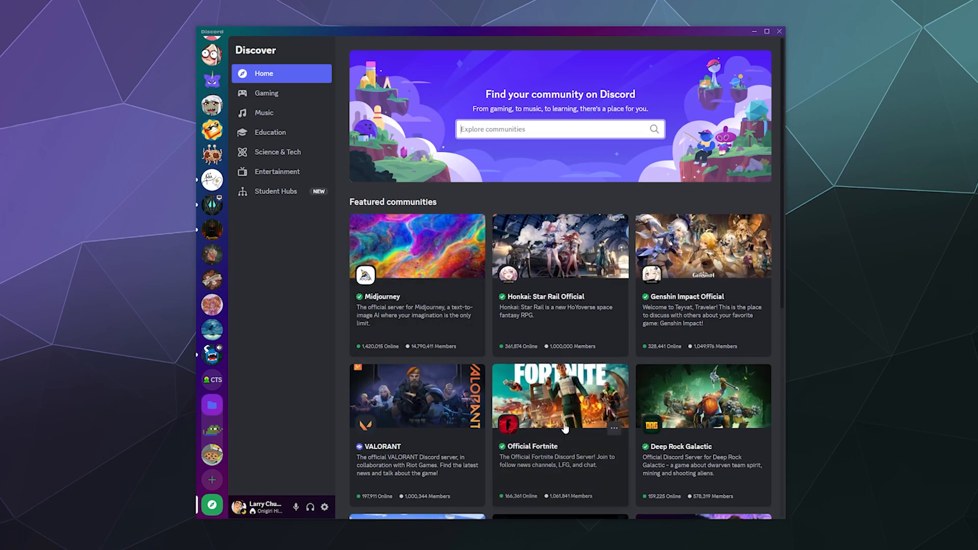
{"action": "scroll", "scroll_direction": "down", "scroll_amount": 3}
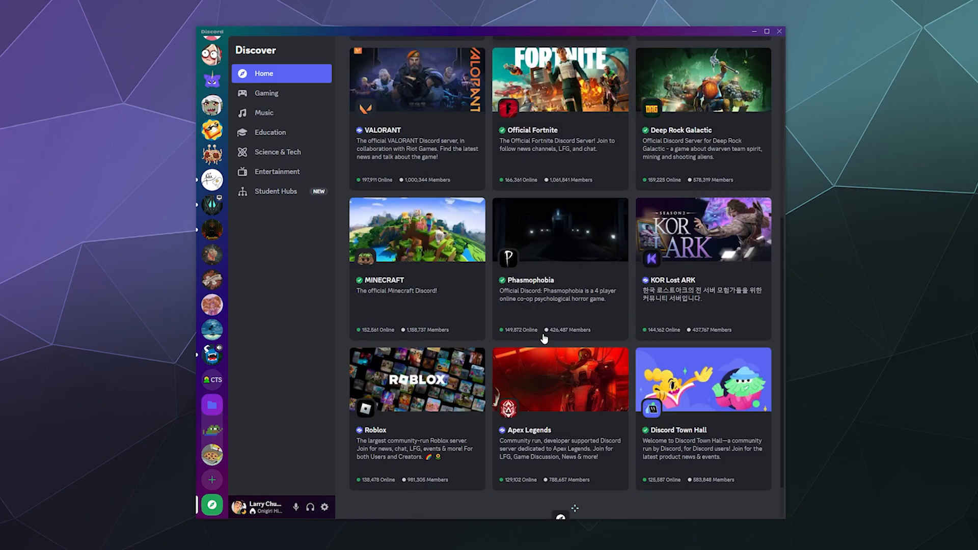
{"action": "scroll", "scroll_direction": "up", "scroll_amount": 3}
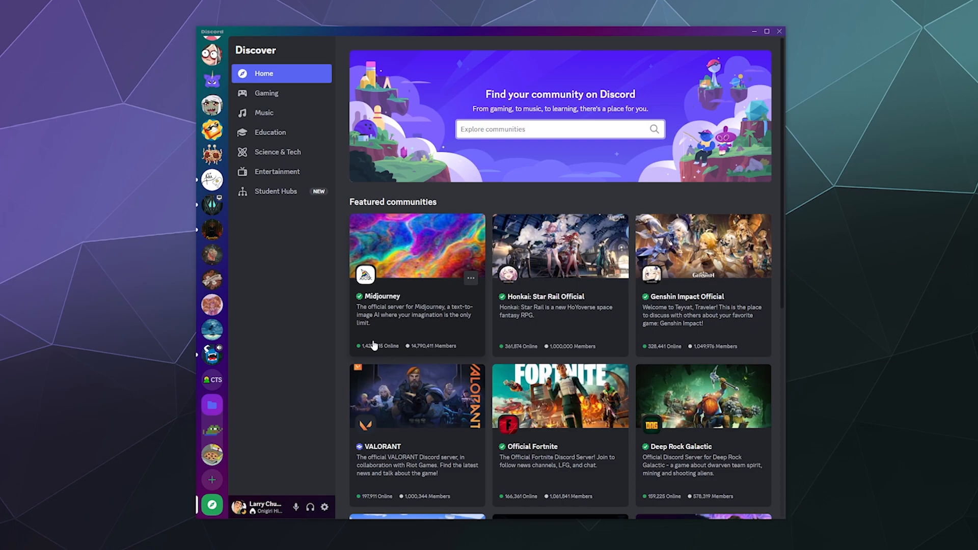
- Show the Gaming category and scroll its popular communities down to Destiny 2 LFG and The Forbidden Trove
{"action": "left_click", "coordinate": [266, 93]}
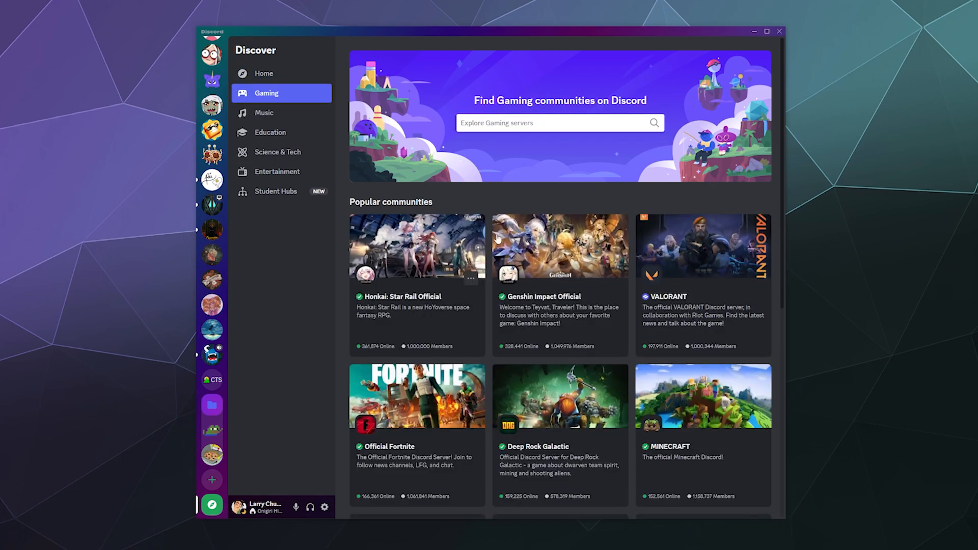
{"action": "scroll", "scroll_direction": "down", "scroll_amount": 3}
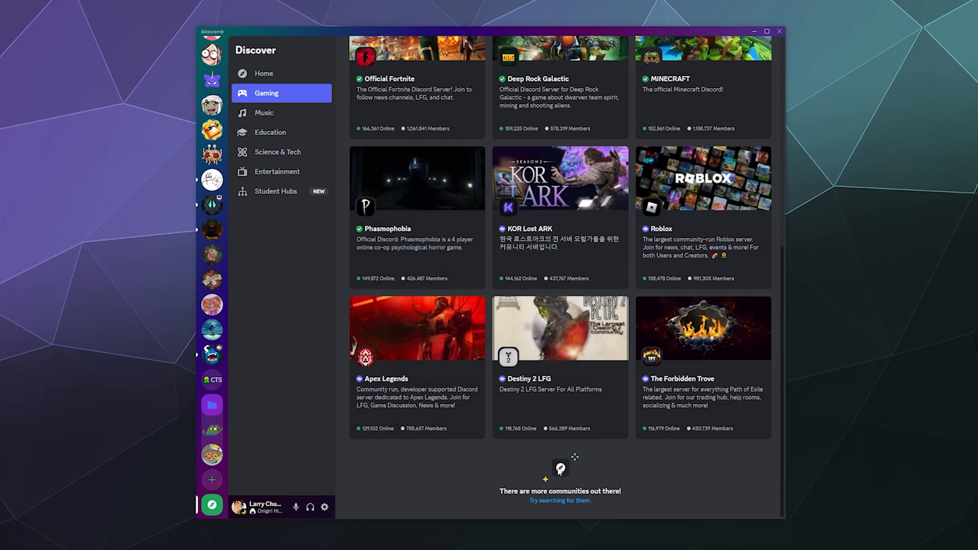
{"action": "scroll", "scroll_direction": "up", "scroll_amount": 3}
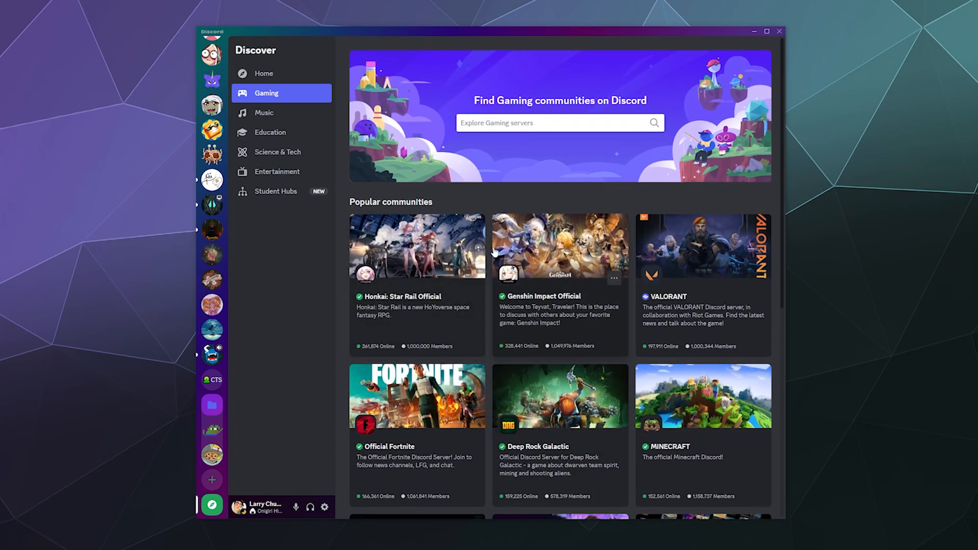
{"action": "scroll", "scroll_direction": "down", "scroll_amount": 3}
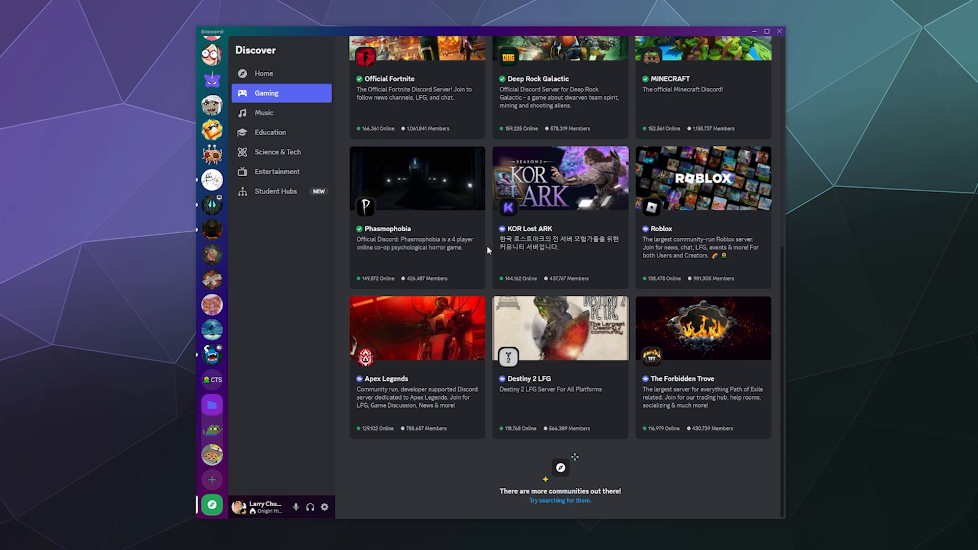
{"action": "mouse_move", "coordinate": [433, 337]}
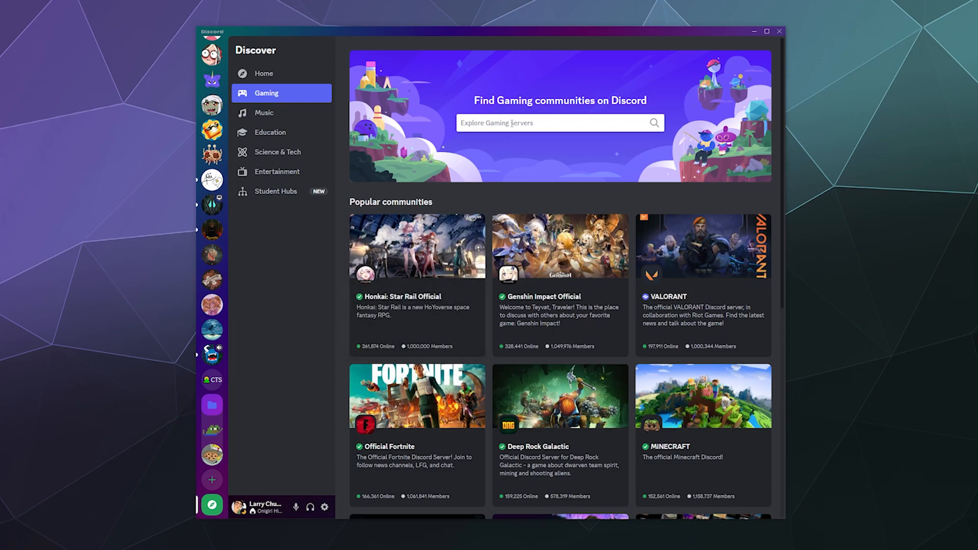
- Search the Gaming servers for Warframe, returning 89 communities led by Warframe and Play Warframe
{"action": "type", "text": "Warfra,me"}
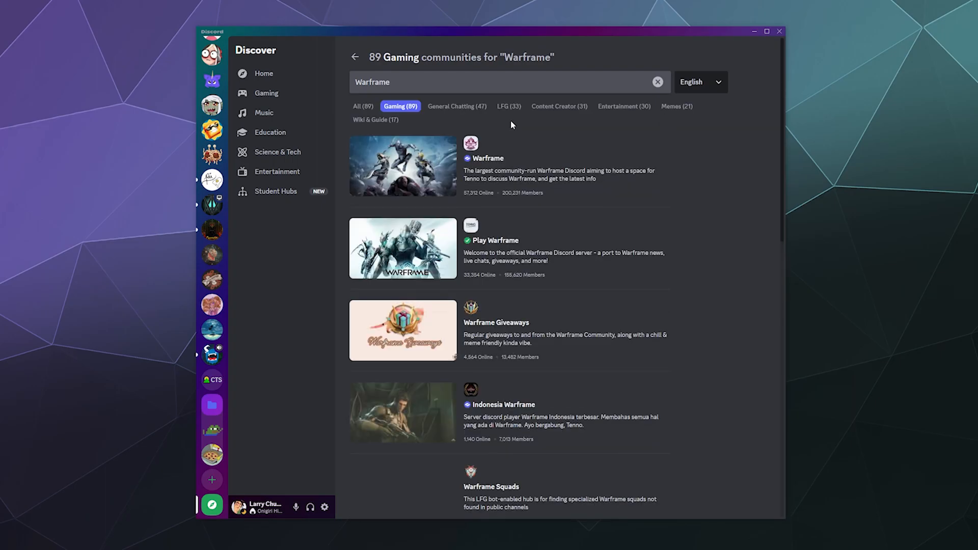
{"action": "mouse_move", "coordinate": [662, 145]}
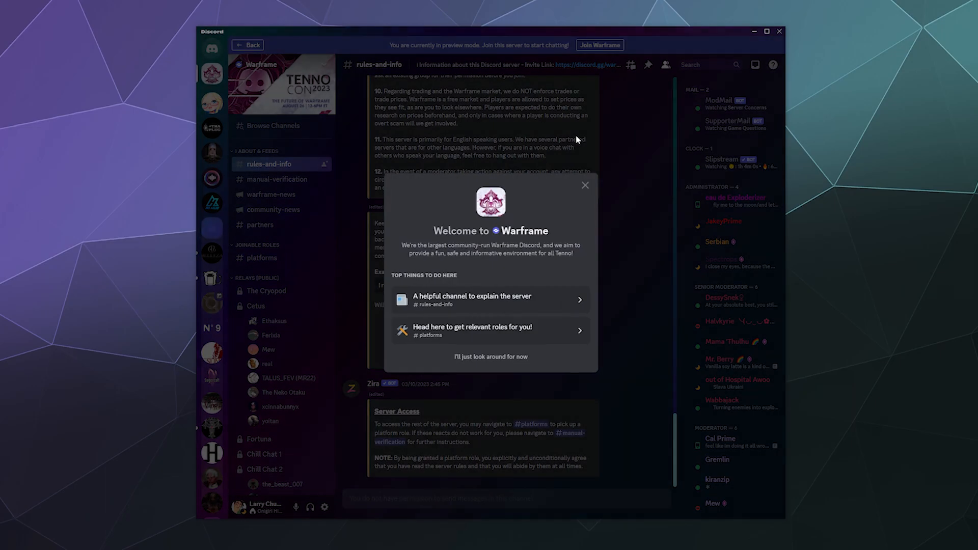
- Dismiss the Warframe welcome overview and read through the #rules-and-info channel
{"action": "left_click", "coordinate": [585, 185]}
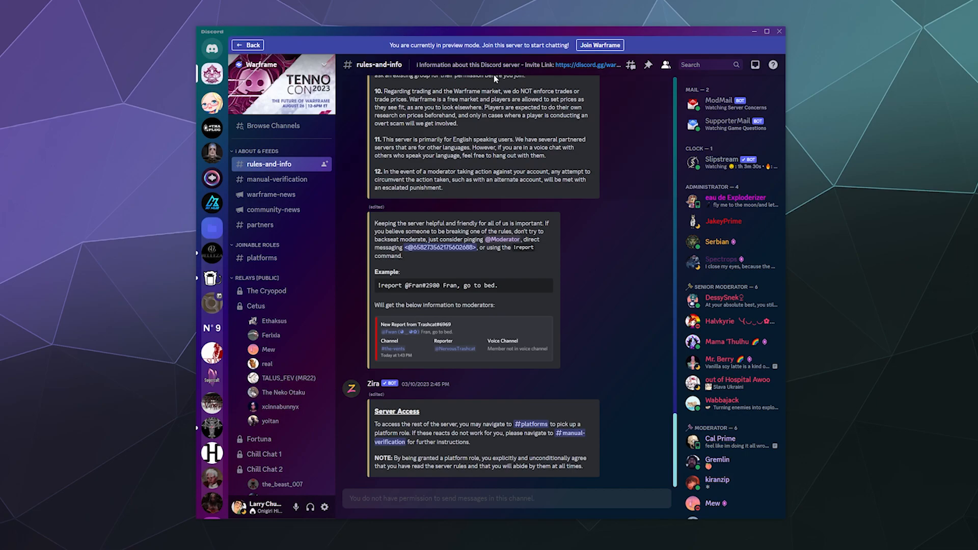
{"action": "mouse_move", "coordinate": [496, 86]}
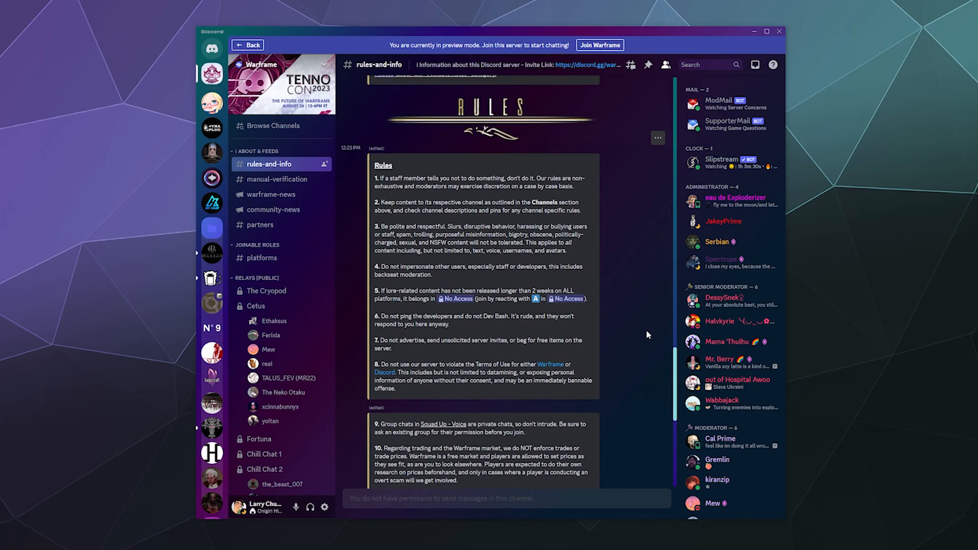
{"action": "scroll", "scroll_direction": "down", "scroll_amount": 3}
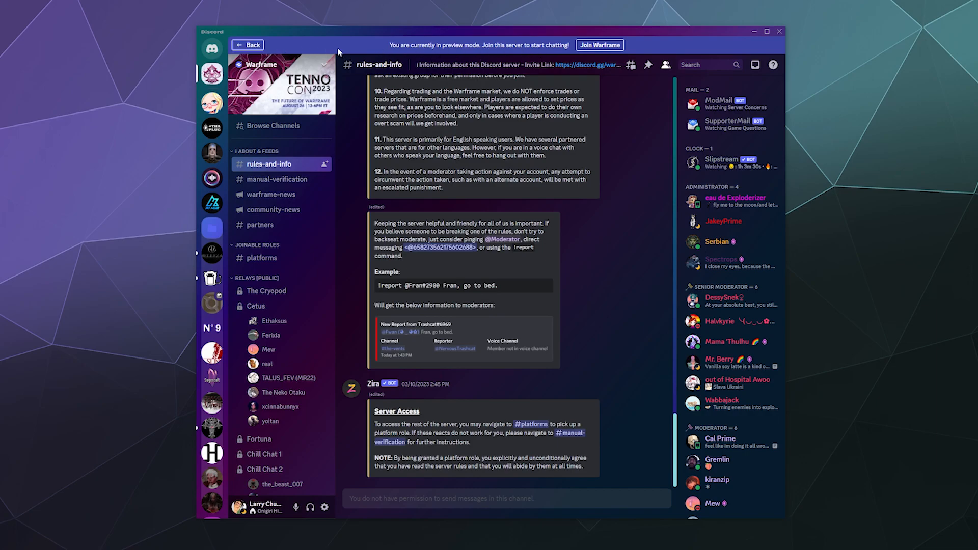
{"action": "mouse_move", "coordinate": [418, 49]}
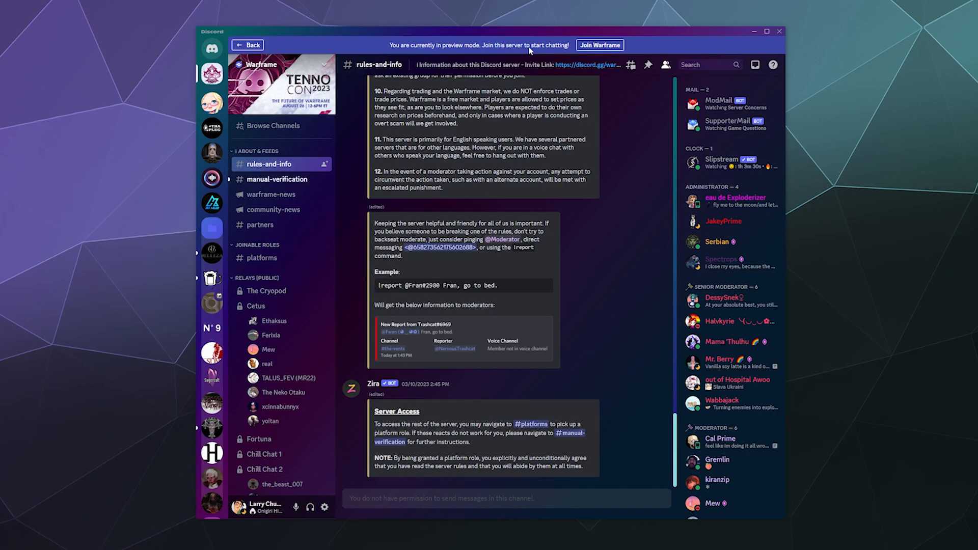
{"action": "mouse_move", "coordinate": [604, 45]}
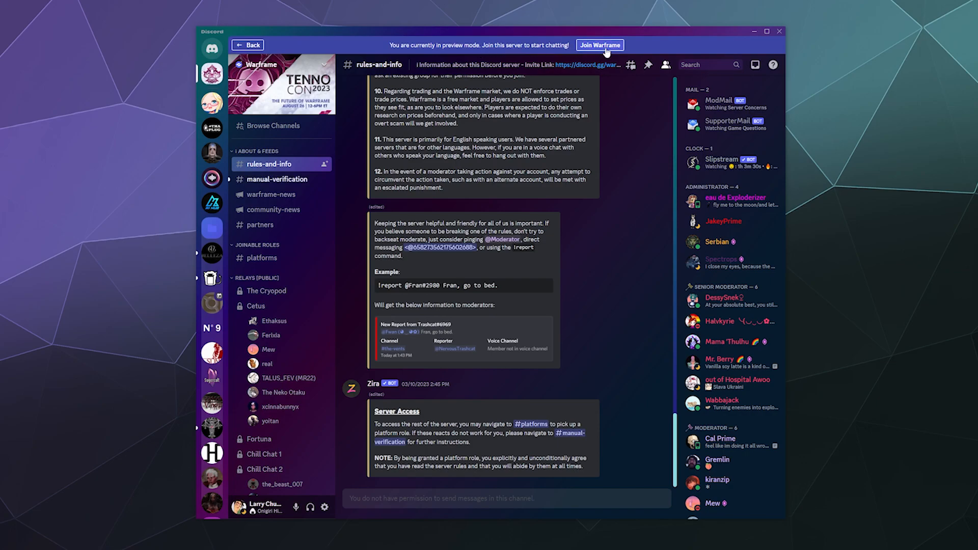
{"action": "mouse_move", "coordinate": [605, 49]}
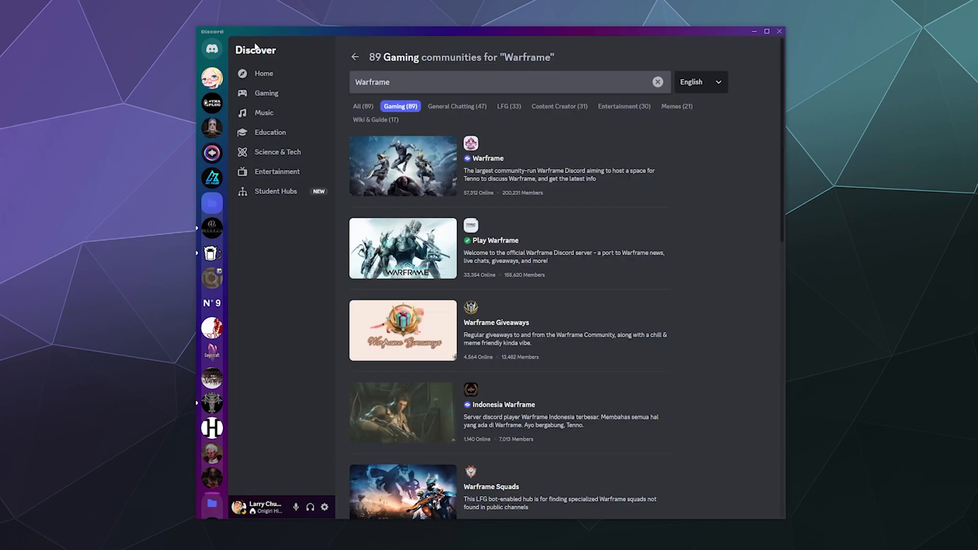
{"action": "mouse_move", "coordinate": [285, 262]}
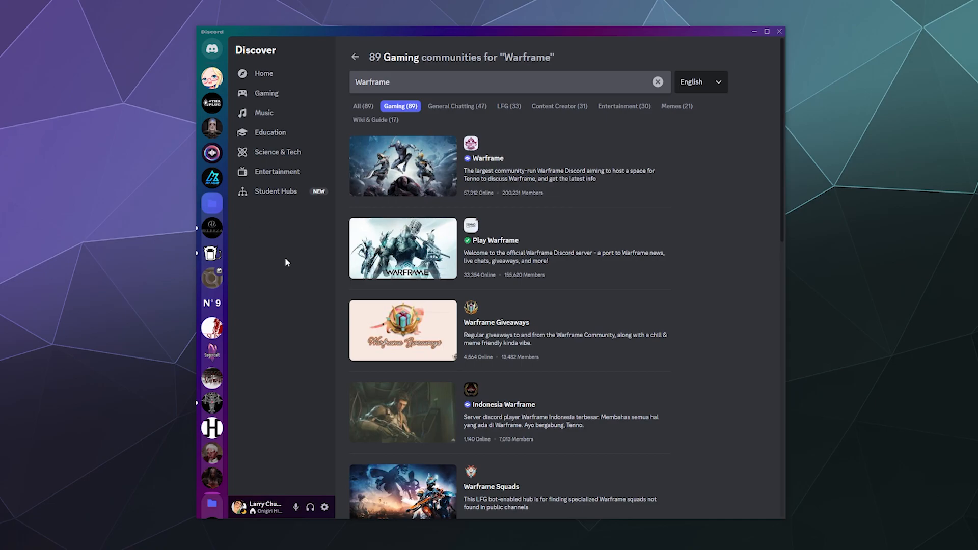
{"action": "mouse_move", "coordinate": [286, 249]}
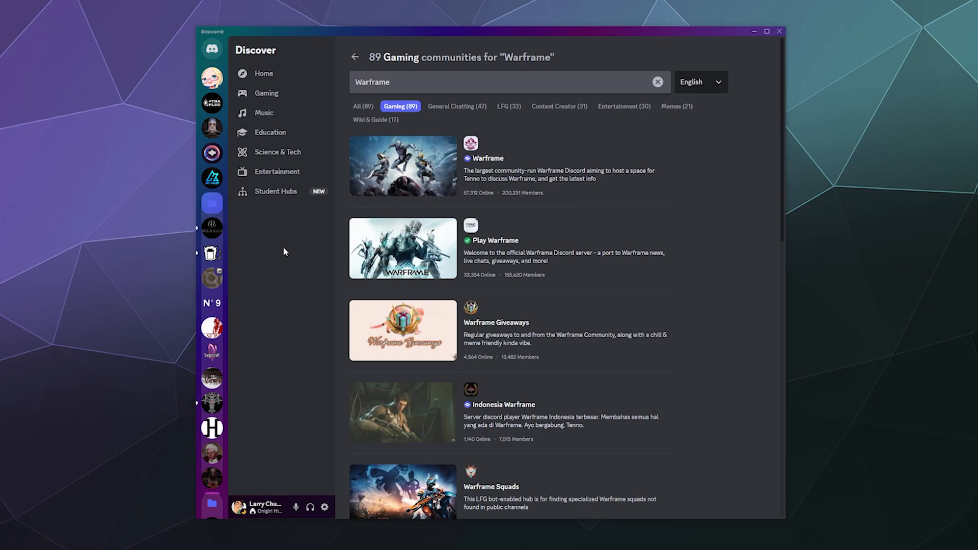
{"action": "mouse_move", "coordinate": [277, 152]}
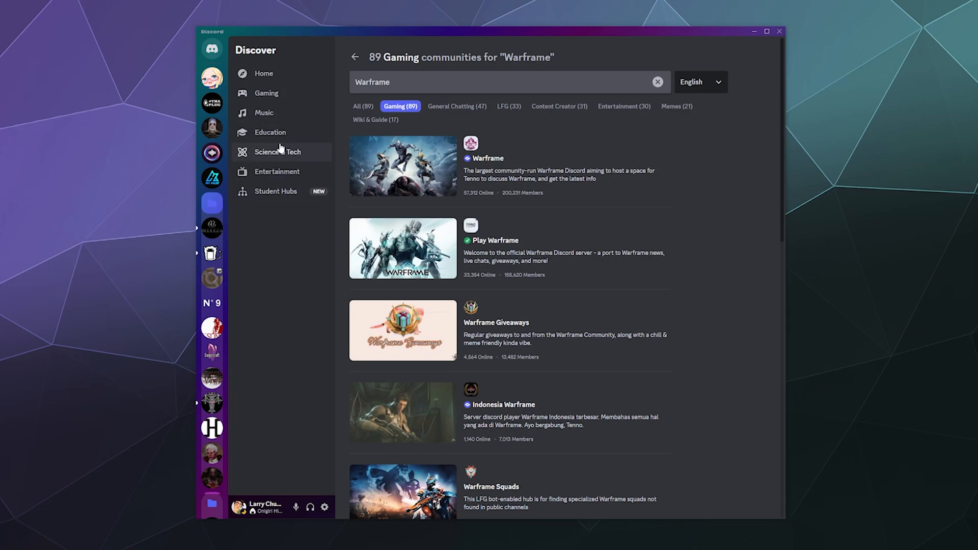
{"action": "mouse_move", "coordinate": [270, 133]}
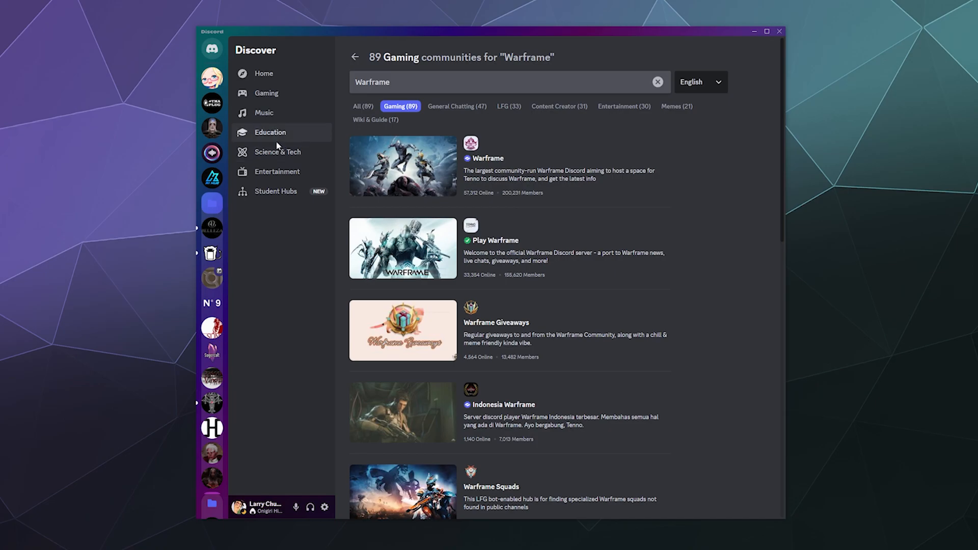
- Show the Music category and scroll to Kenny Beats, Stray Kids, ITZY, Lovejoy and NewJeans
{"action": "left_click", "coordinate": [263, 112]}
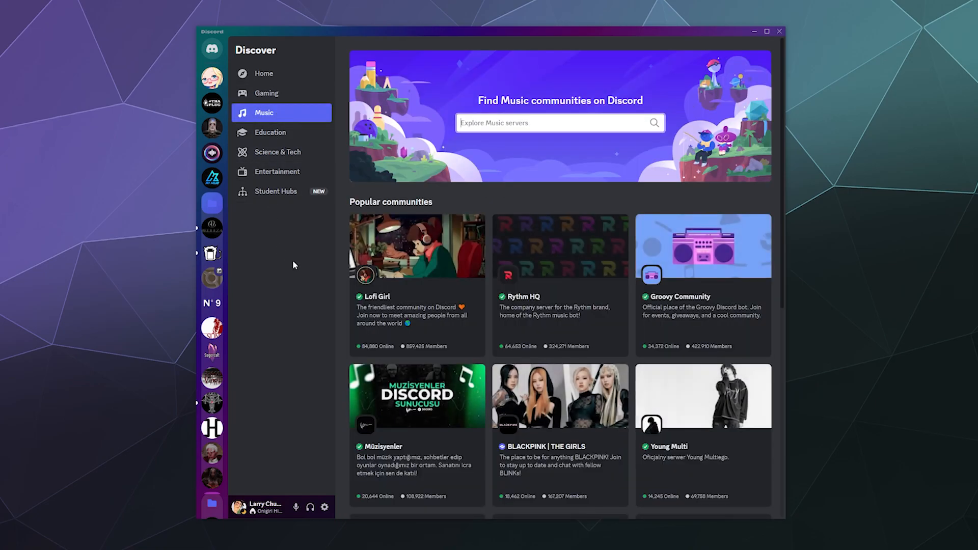
{"action": "mouse_move", "coordinate": [314, 277]}
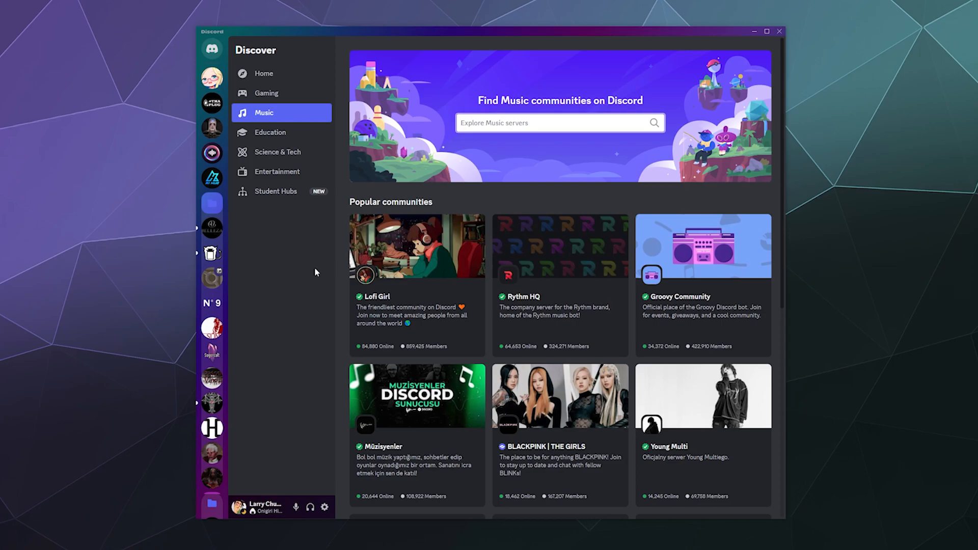
{"action": "mouse_move", "coordinate": [308, 276]}
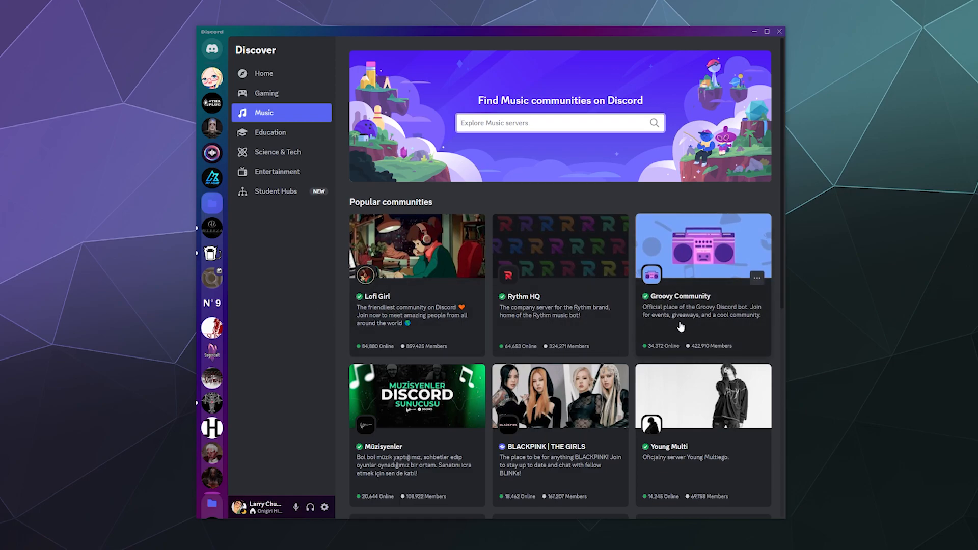
{"action": "mouse_move", "coordinate": [585, 279]}
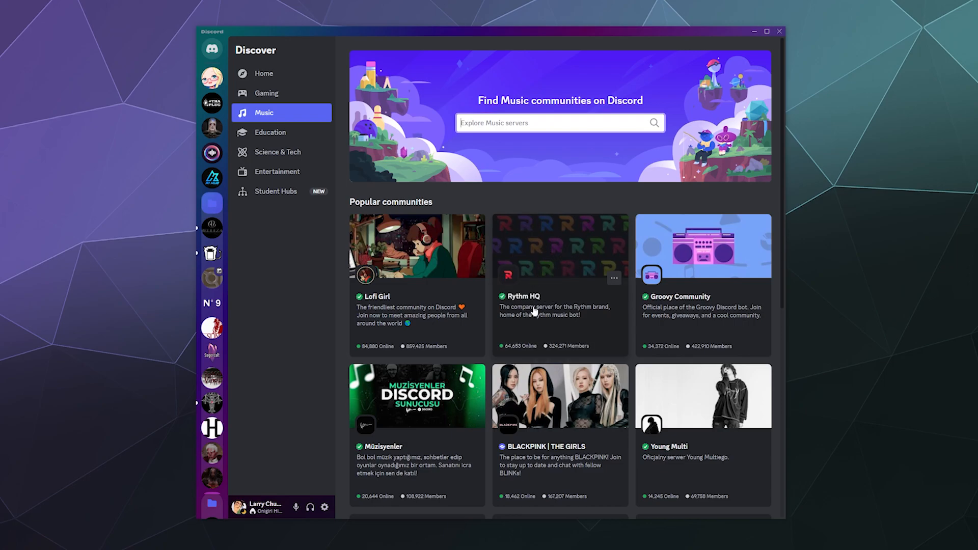
{"action": "scroll", "scroll_direction": "down", "scroll_amount": 3}
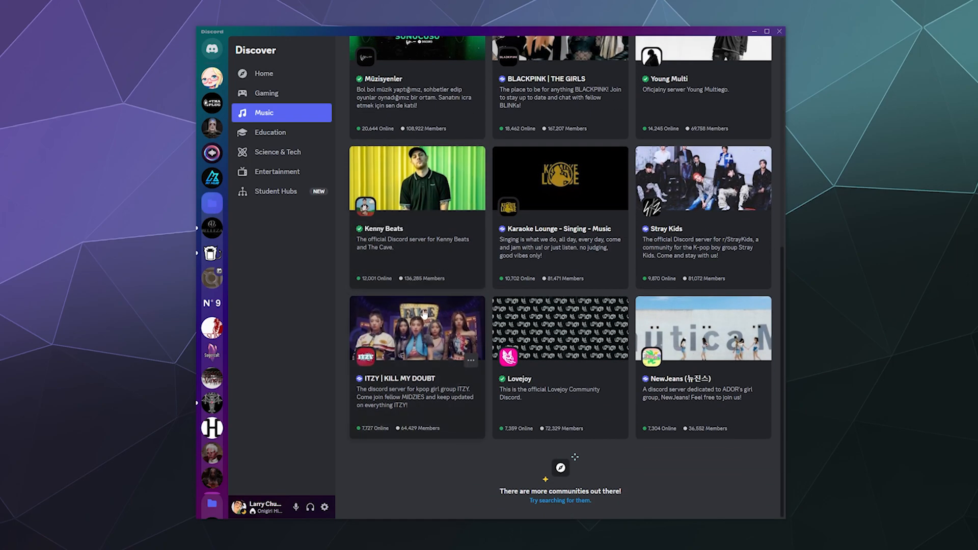
{"action": "mouse_move", "coordinate": [551, 176]}
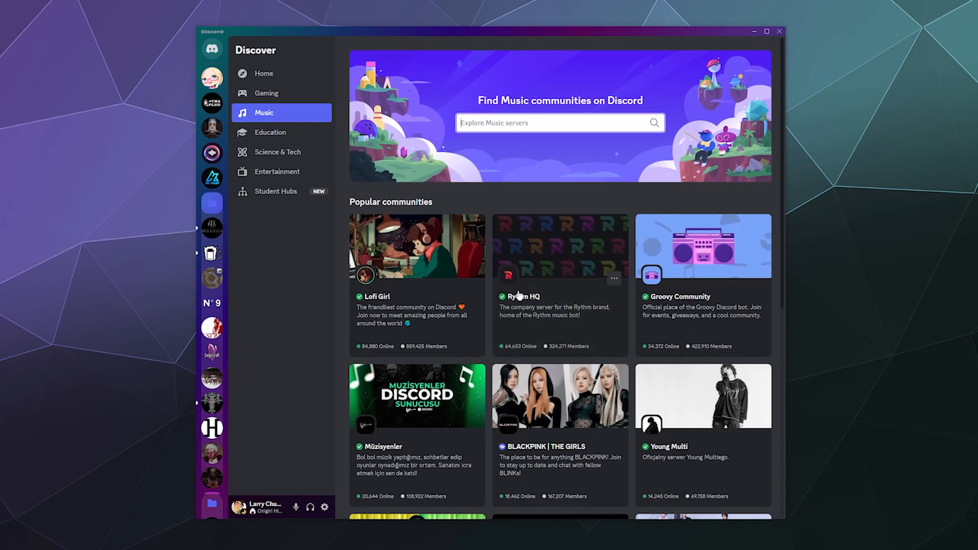
- Search the Music servers for Doja Cat, returning 4 communities including Doja Cat and ThePopCentrals
{"action": "type", "text": "D"}
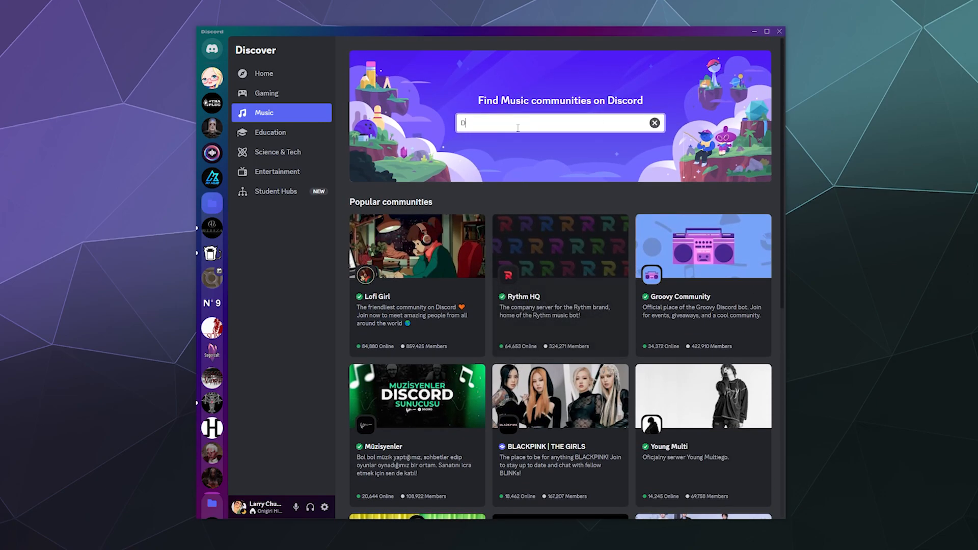
{"action": "type", "text": "Doja Cat"}
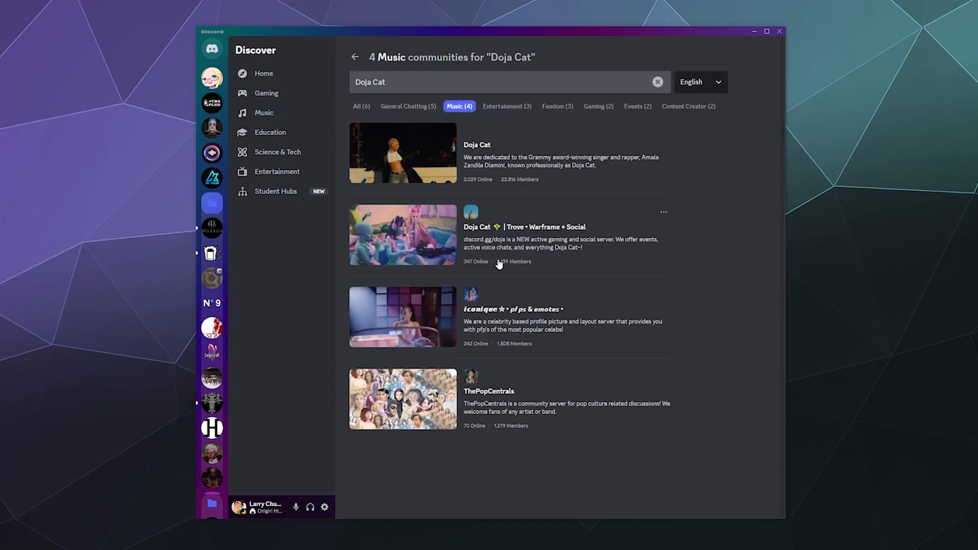
{"action": "mouse_move", "coordinate": [419, 339]}
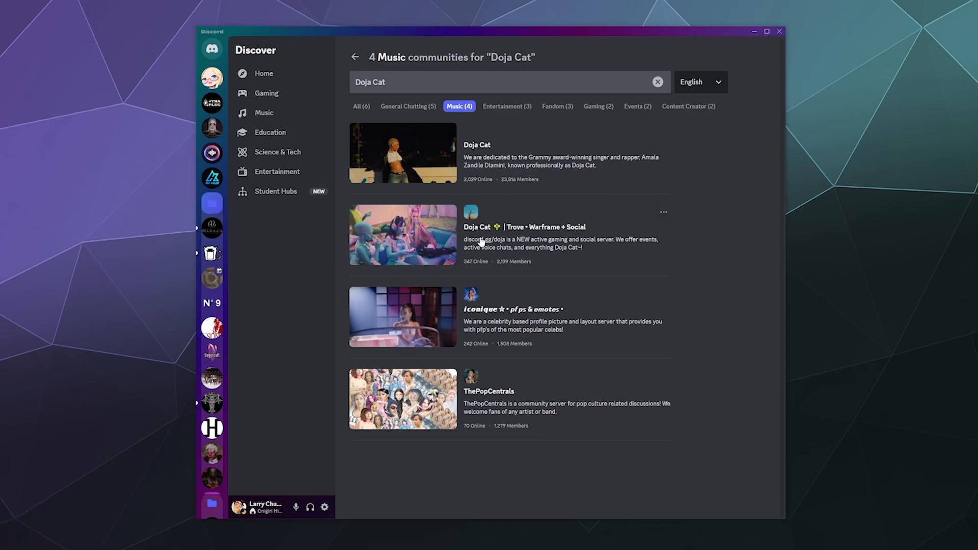
{"action": "mouse_move", "coordinate": [535, 253]}
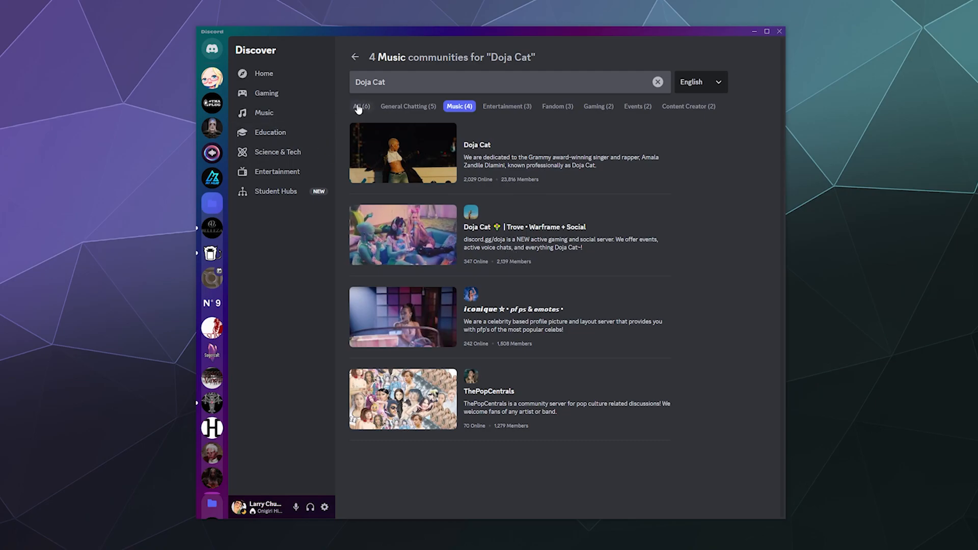
- Look through the Education communities, then return to Science & Tech led by Midjourney and Leonardo.Ai
{"action": "left_click", "coordinate": [277, 152]}
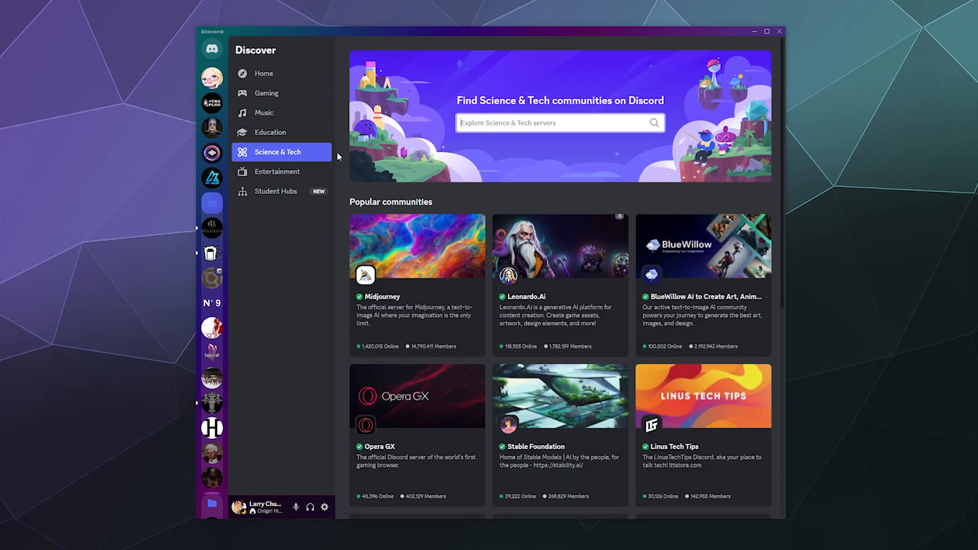
{"action": "left_click", "coordinate": [270, 132]}
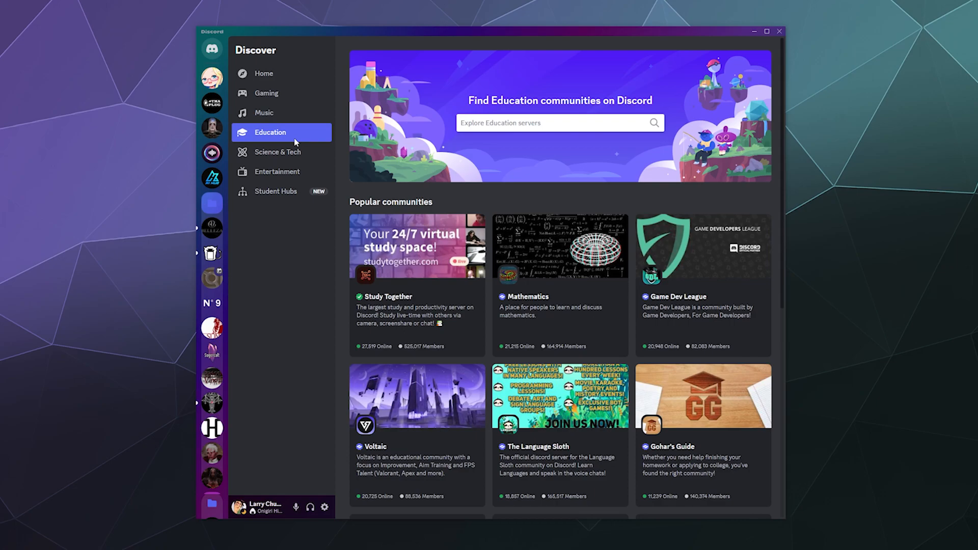
{"action": "mouse_move", "coordinate": [502, 238]}
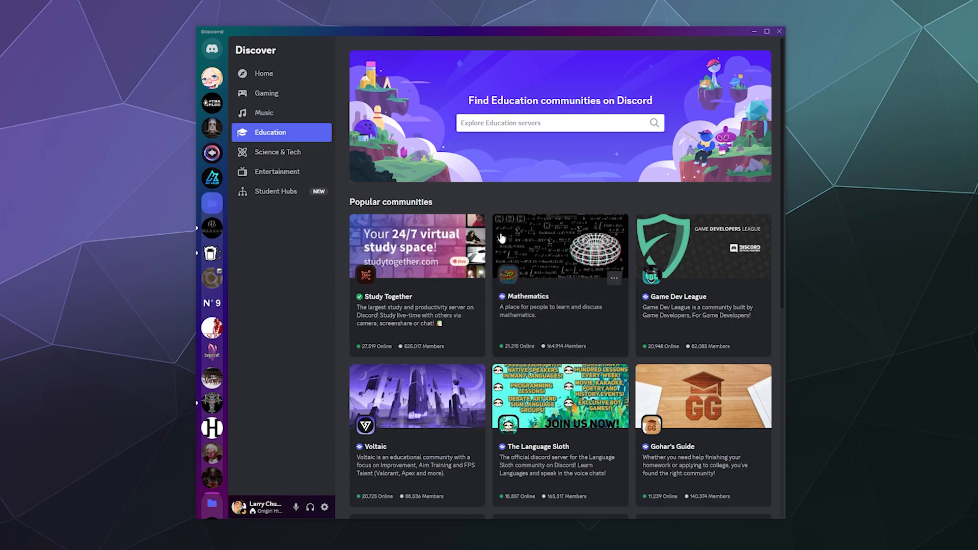
{"action": "scroll", "scroll_direction": "down", "scroll_amount": 3}
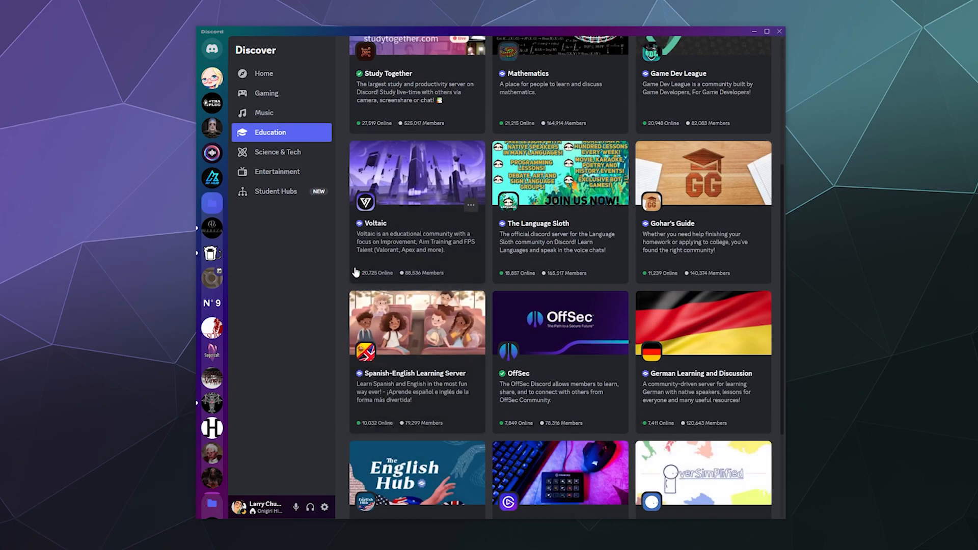
{"action": "mouse_move", "coordinate": [580, 281]}
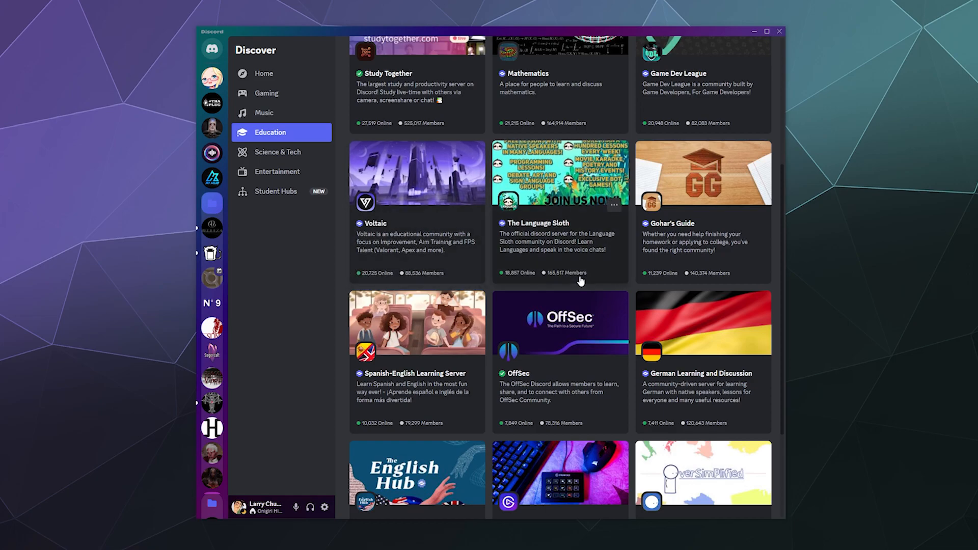
{"action": "left_click", "coordinate": [278, 152]}
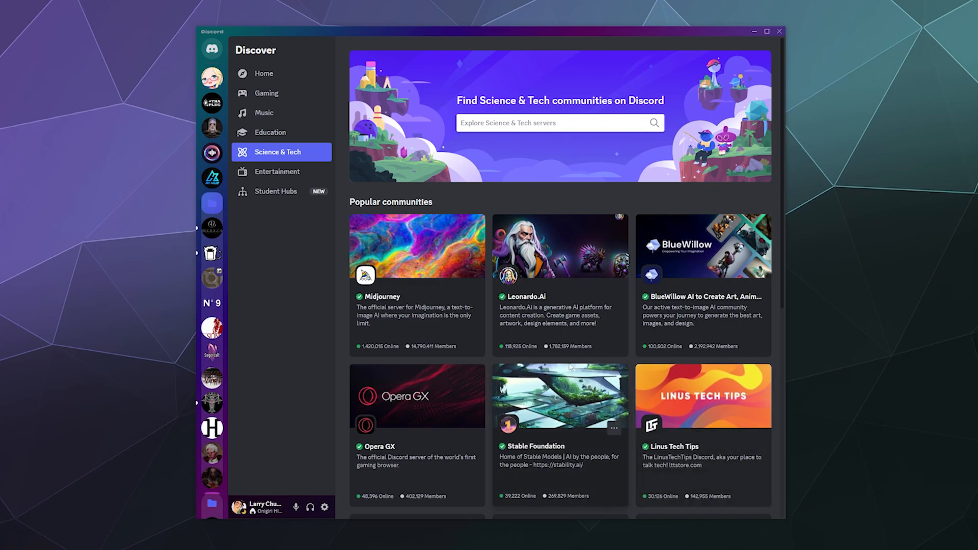
{"action": "mouse_move", "coordinate": [393, 321]}
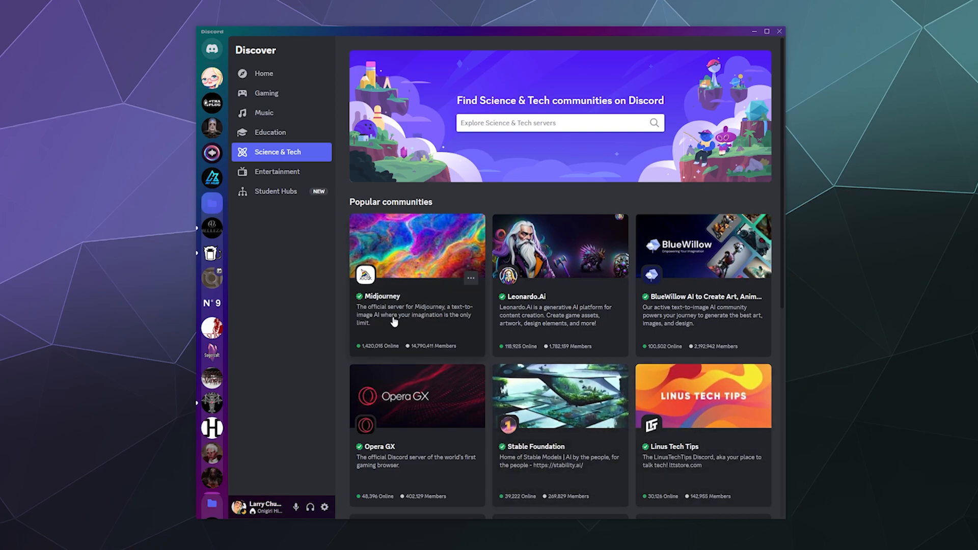
{"action": "scroll", "scroll_direction": "down", "scroll_amount": 3}
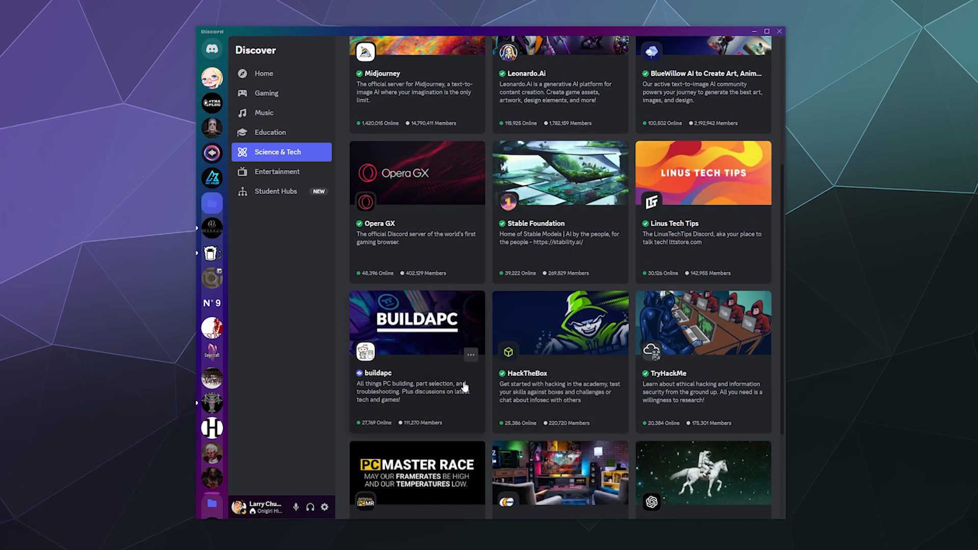
{"action": "scroll", "scroll_direction": "down", "scroll_amount": 3}
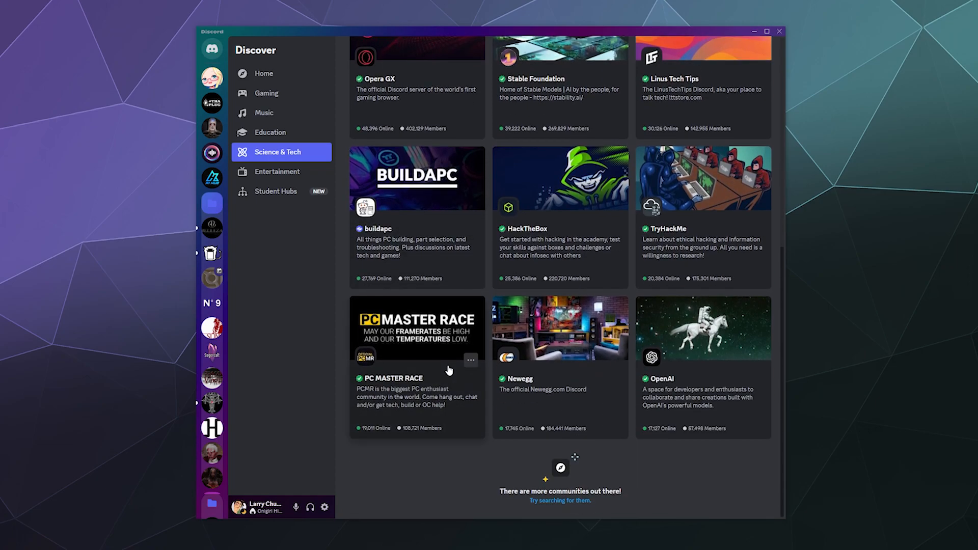
{"action": "mouse_move", "coordinate": [446, 371]}
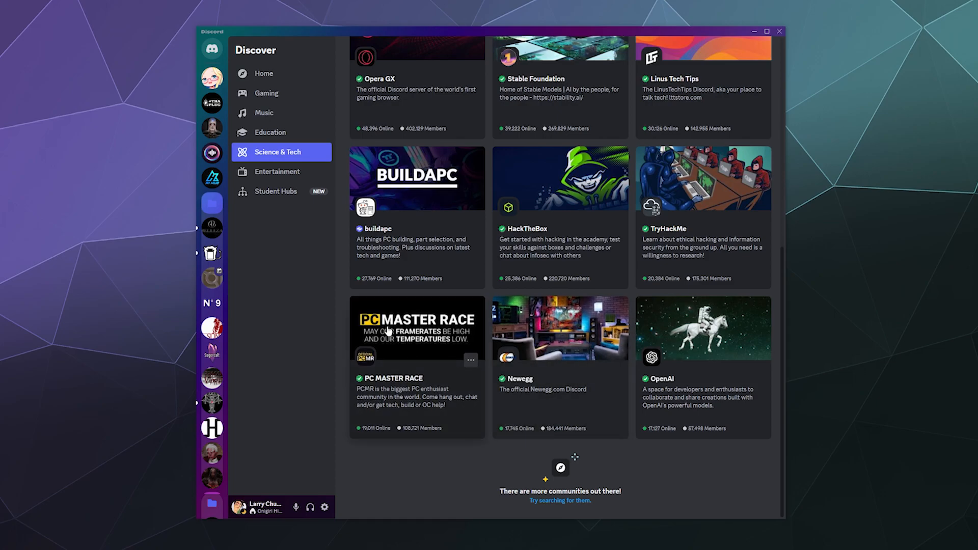
- Show the Entertainment category and scroll past Dani's Basement, VALORANT CHI and Animazing Anime
{"action": "left_click", "coordinate": [277, 171]}
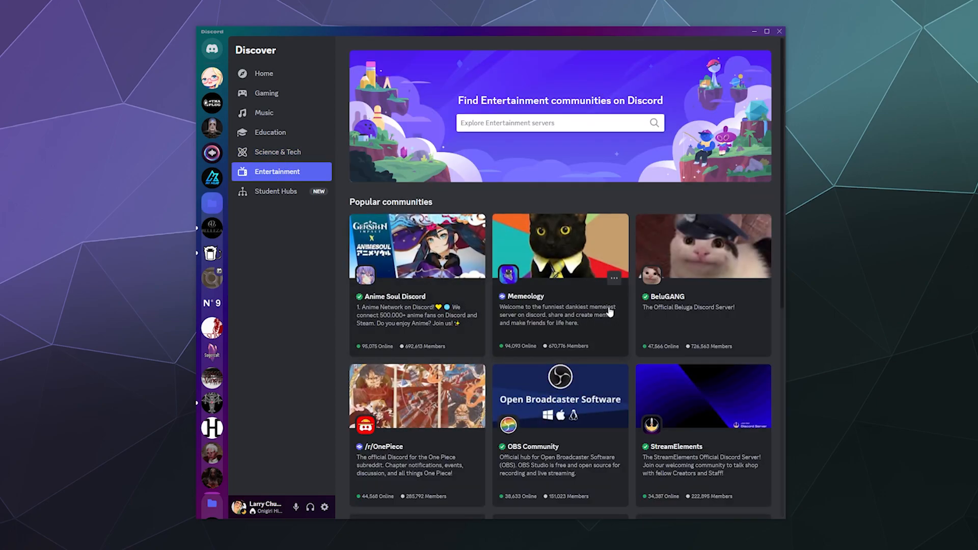
{"action": "scroll", "scroll_direction": "down", "scroll_amount": 3}
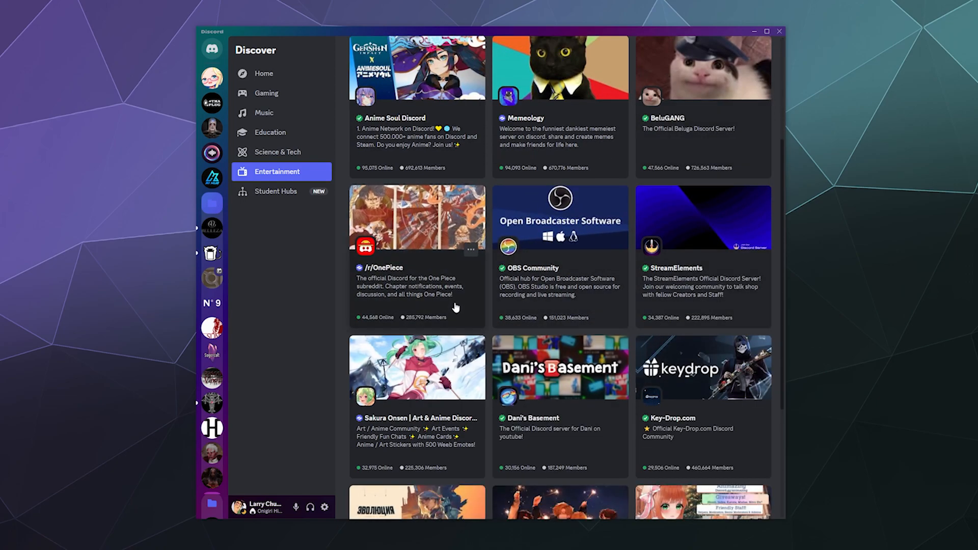
{"action": "mouse_move", "coordinate": [548, 278]}
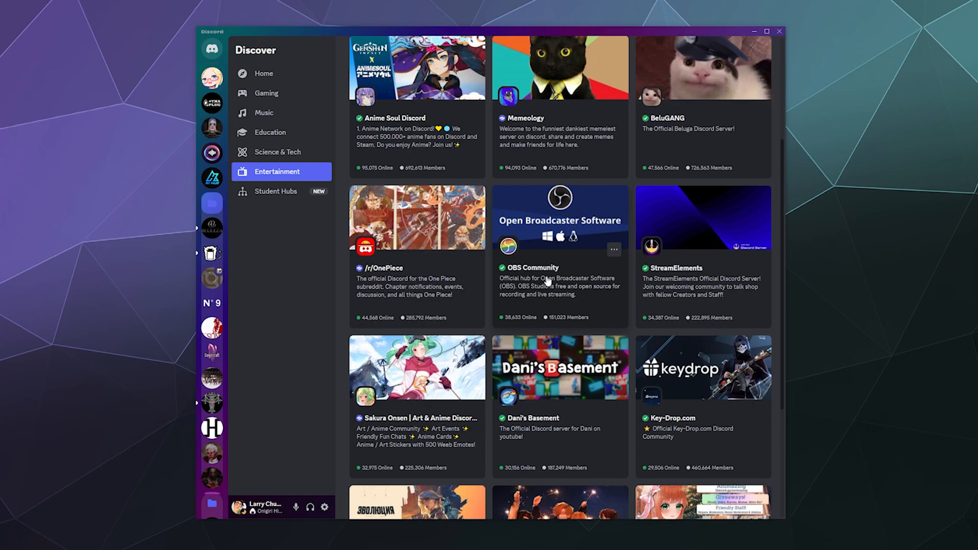
{"action": "scroll", "scroll_direction": "down", "scroll_amount": 3}
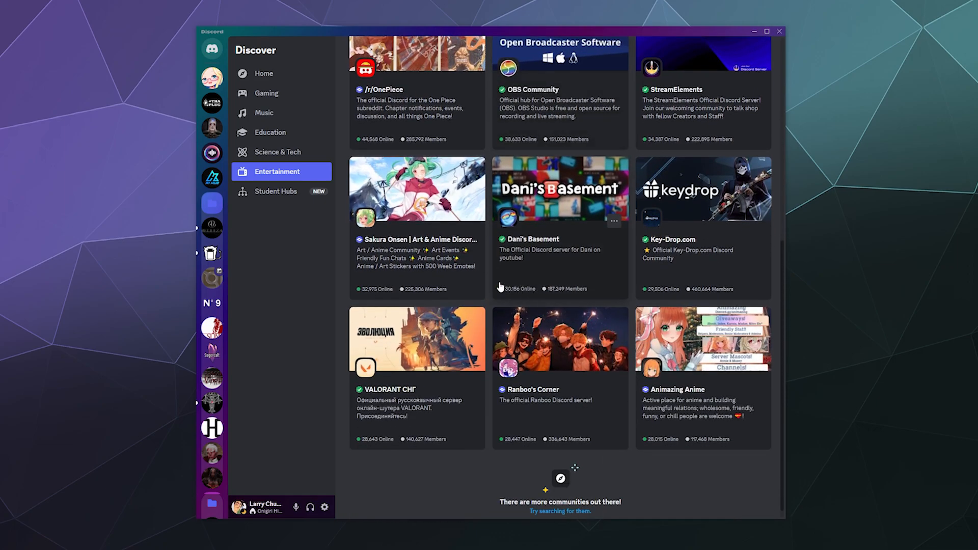
{"action": "mouse_move", "coordinate": [455, 251]}
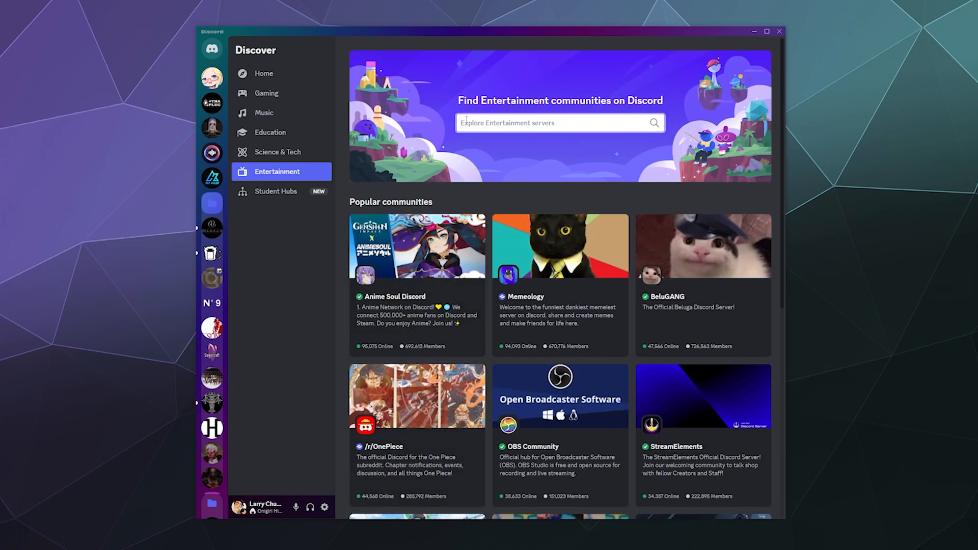
- Search Entertainment servers for Baldurs Gate and Larian, reviewing results including Digital Pilgrims
{"action": "type", "text": "Baldurs Gate 3"}
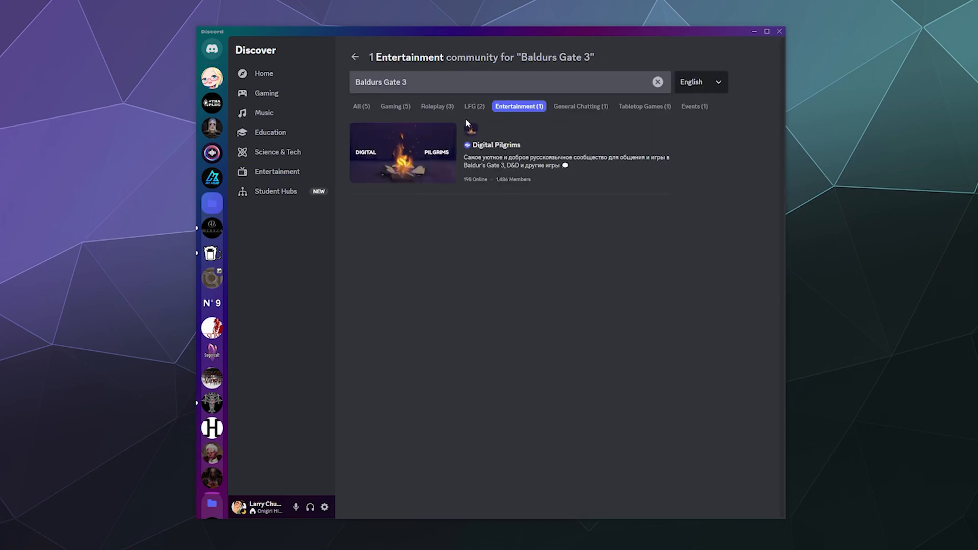
{"action": "type", "text": "L"}
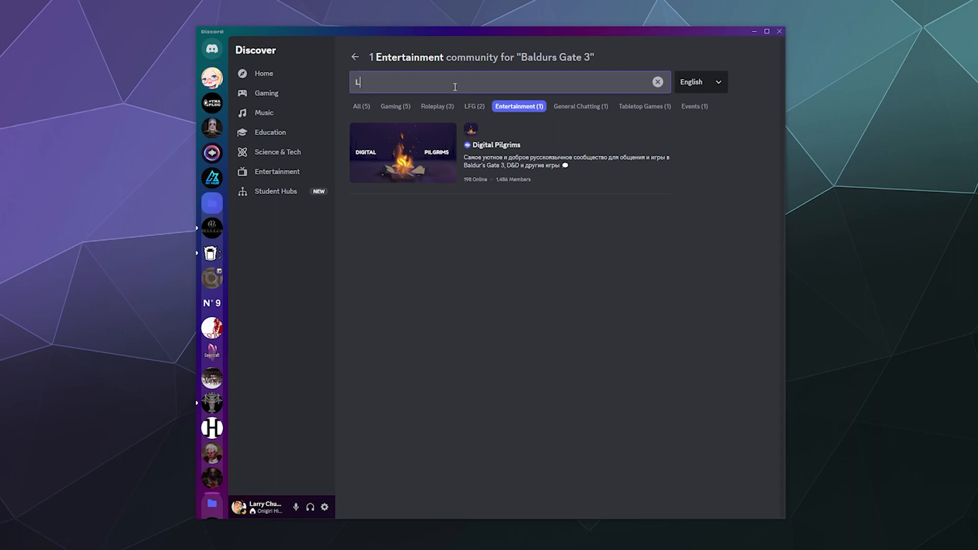
{"action": "type", "text": "arian"}
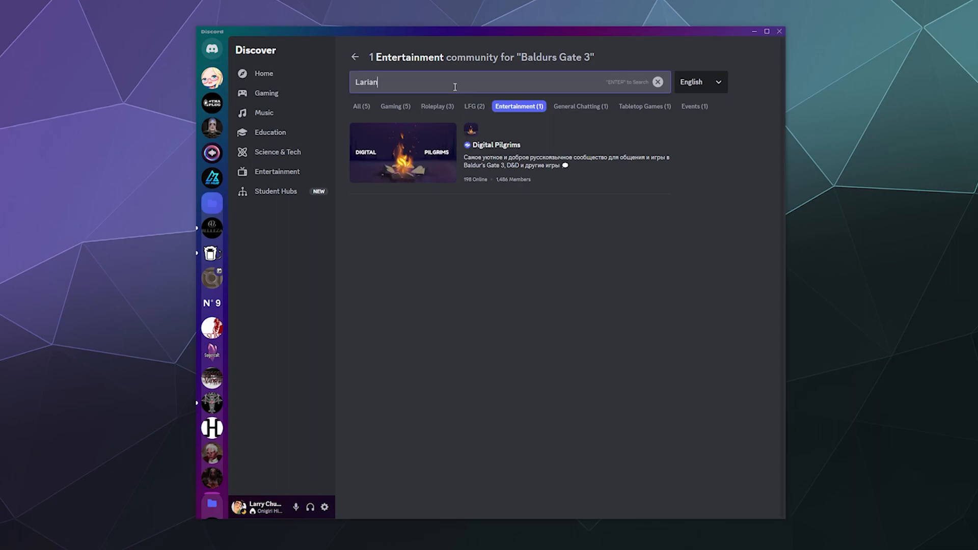
{"action": "key", "text": "Enter"}
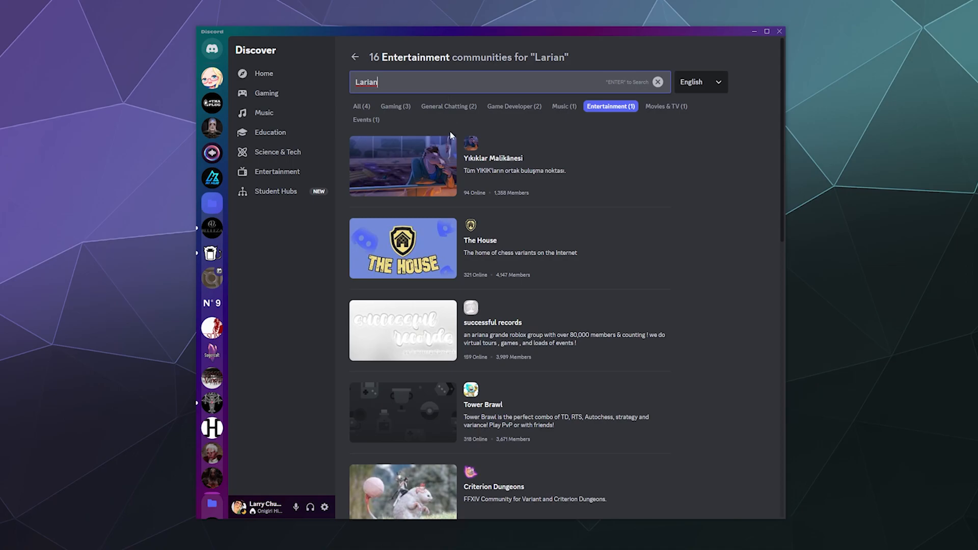
{"action": "scroll", "scroll_direction": "down", "scroll_amount": 3}
{"action": "type", "text": "Baldur's Gate"}
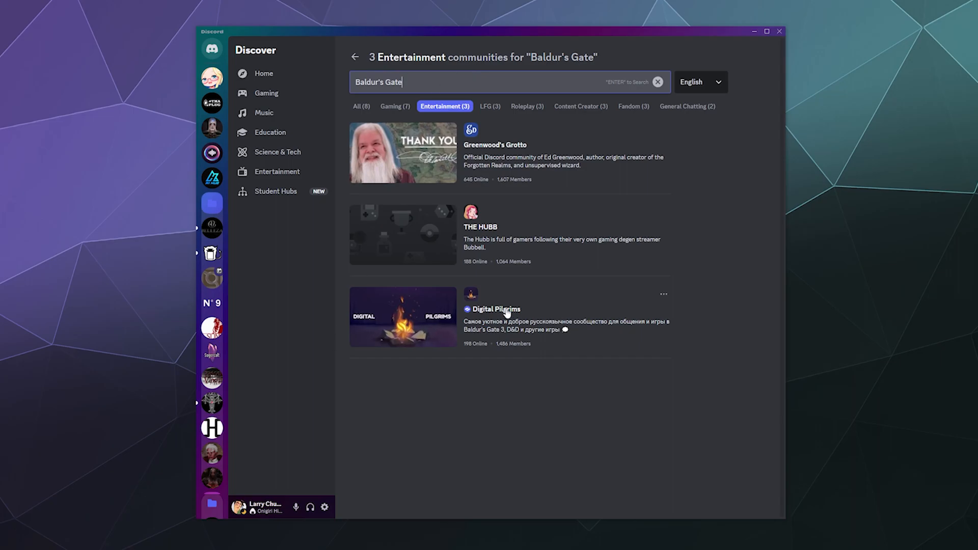
{"action": "mouse_move", "coordinate": [422, 190]}
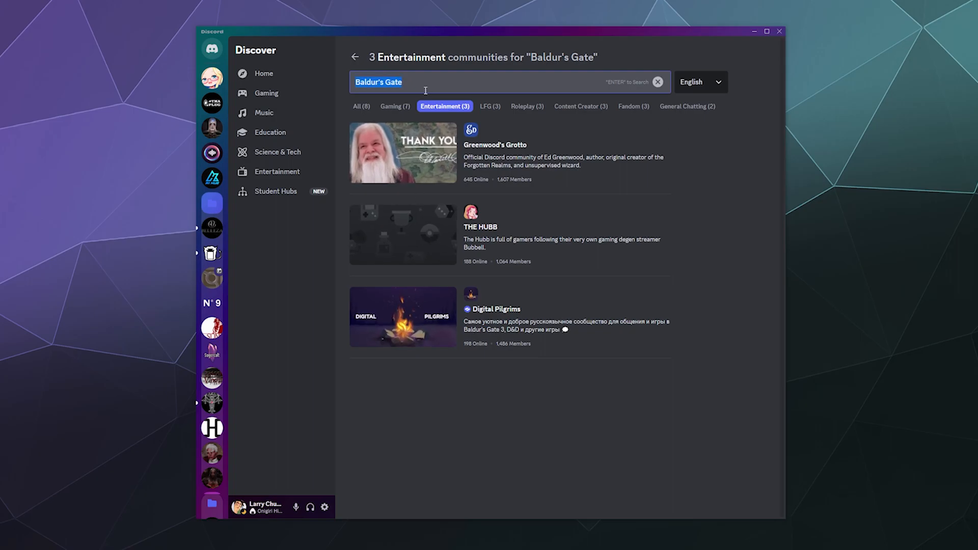
- Replace the search with Armored Core, then From Software, surfacing Lands Between and ELDEN RING
{"action": "left_click", "coordinate": [657, 81]}
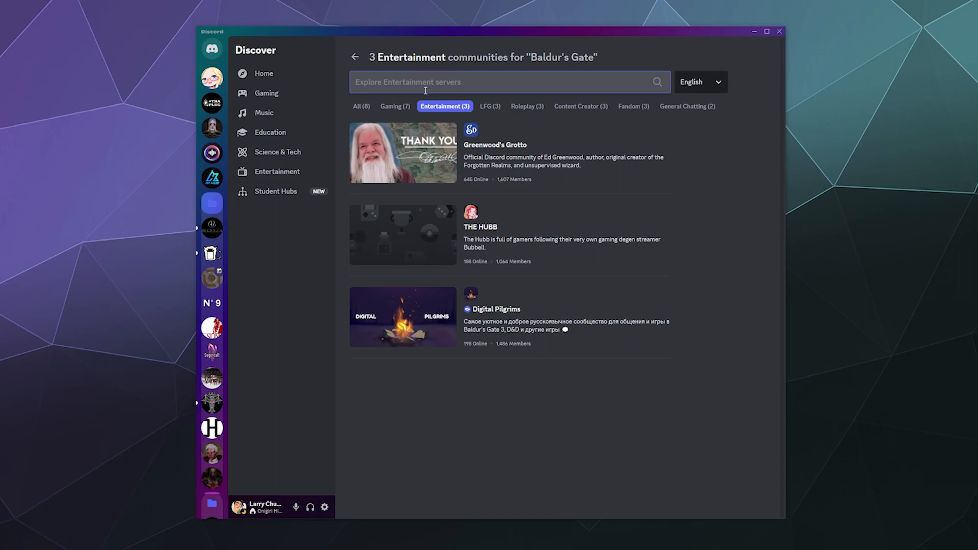
{"action": "type", "text": "Armored Core"}
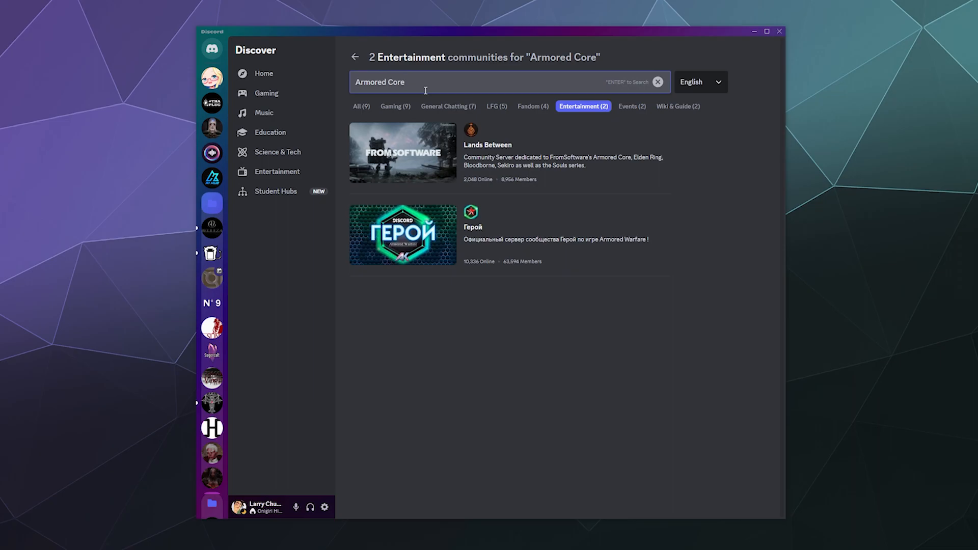
{"action": "type", "text": "From Software"}
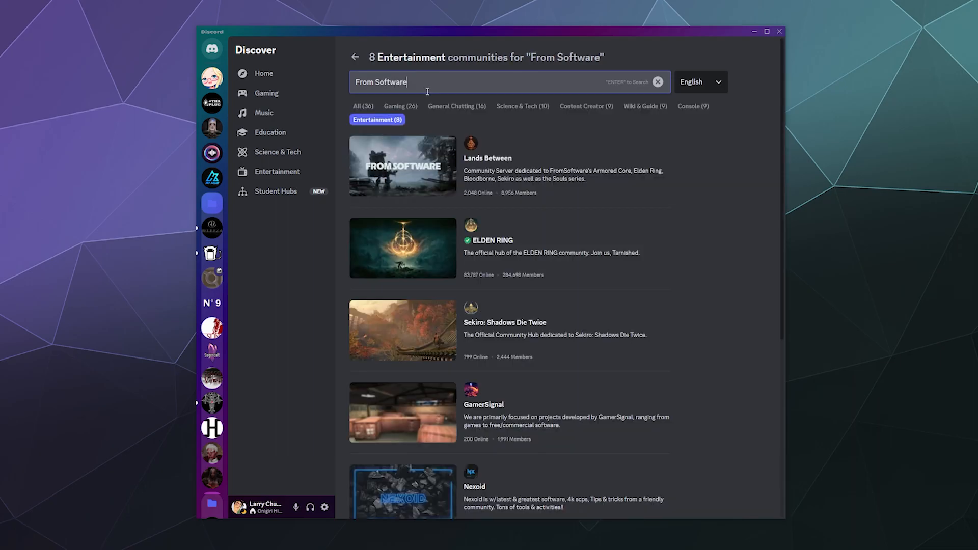
{"action": "mouse_move", "coordinate": [482, 246]}
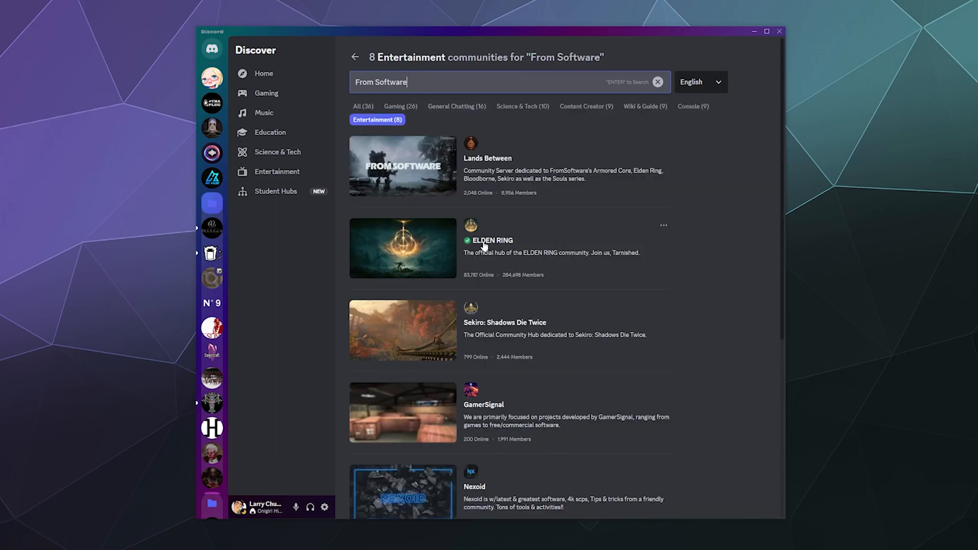
{"action": "mouse_move", "coordinate": [466, 241]}
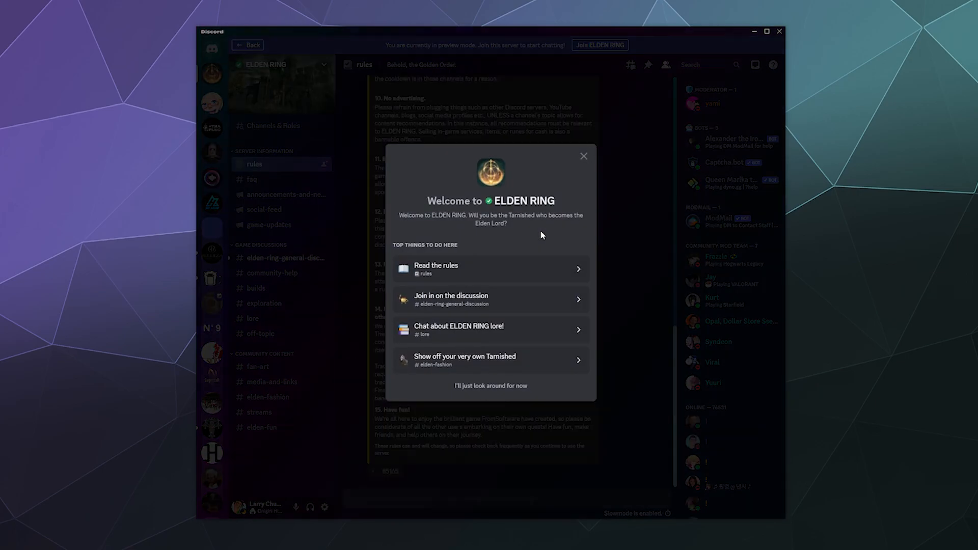
{"action": "mouse_move", "coordinate": [501, 263]}
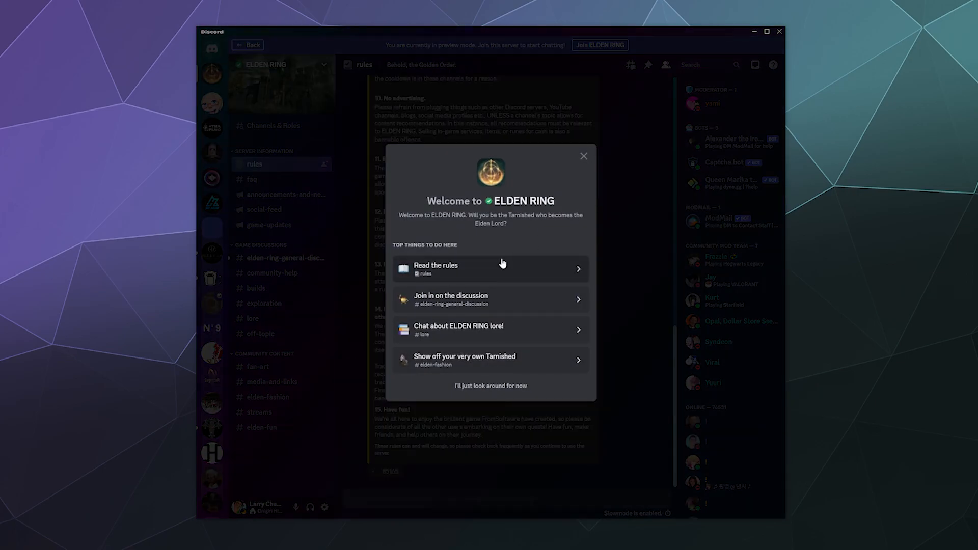
- Dismiss the ELDEN RING server's welcome popup to reveal its rules channel
{"action": "left_click", "coordinate": [582, 155]}
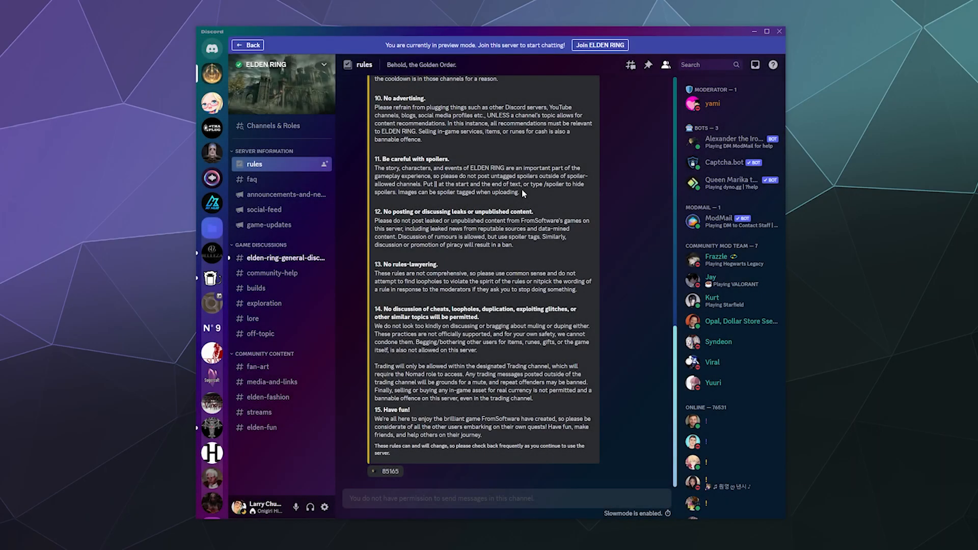
{"action": "mouse_move", "coordinate": [391, 472]}
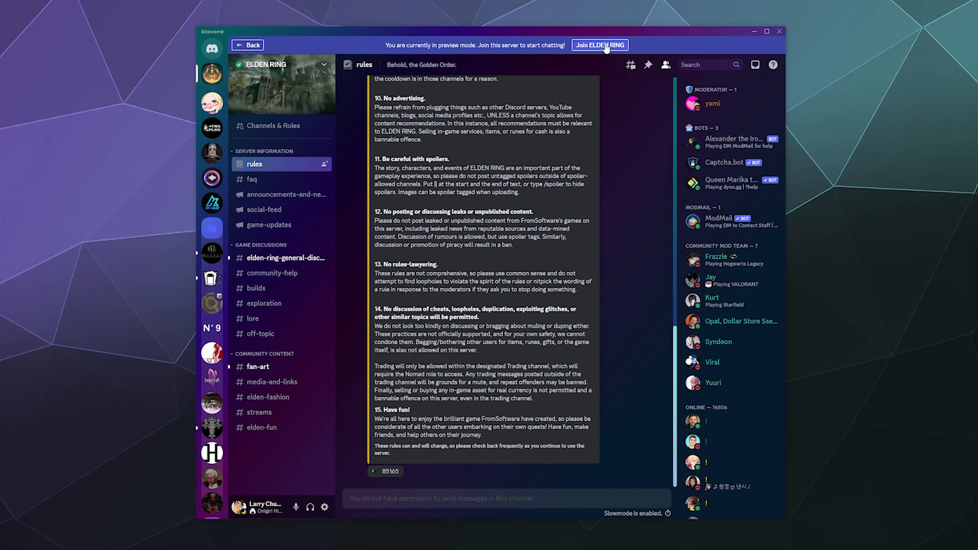
- Join ELDEN RING and select Show off community content, Spoiler Discussion and Find fellow PC players interests
{"action": "left_click", "coordinate": [599, 45]}
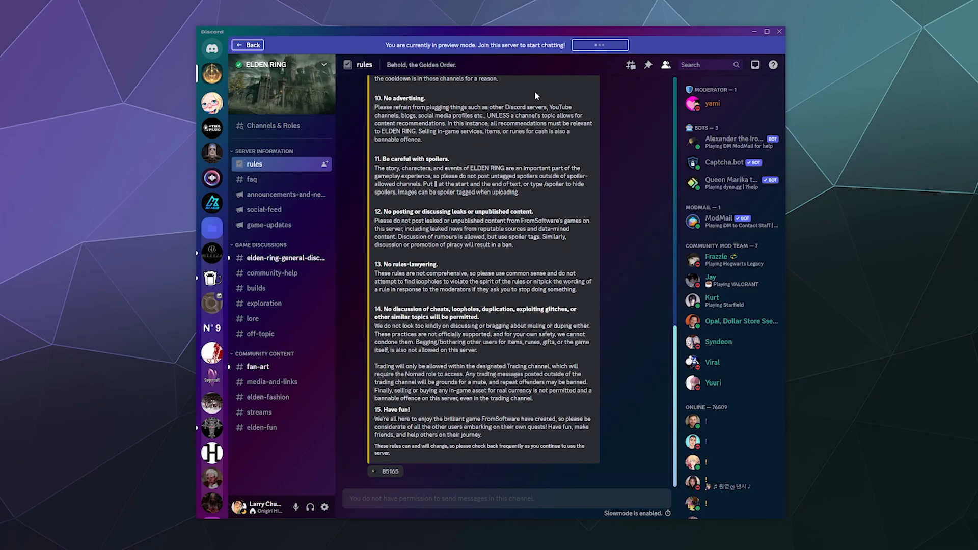
{"action": "left_click", "coordinate": [598, 45]}
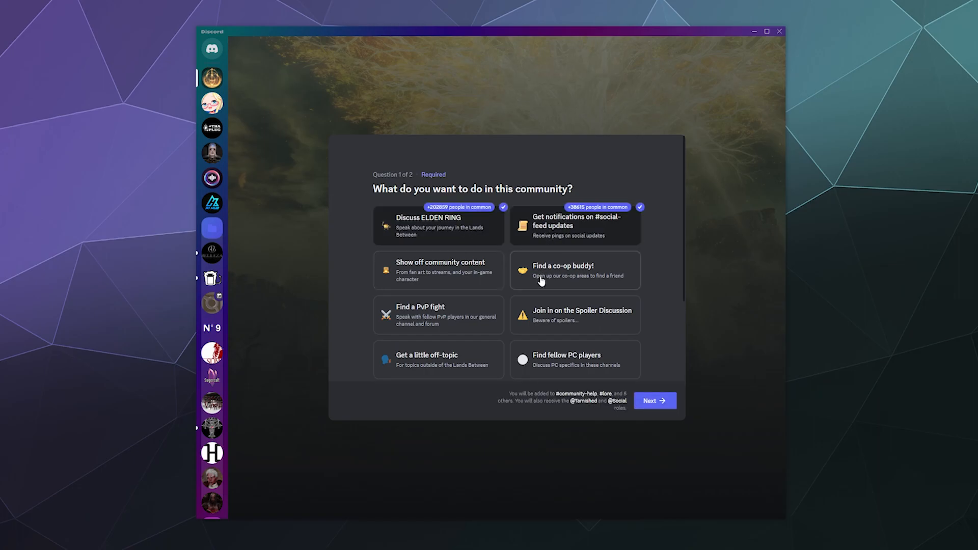
{"action": "left_click", "coordinate": [438, 270]}
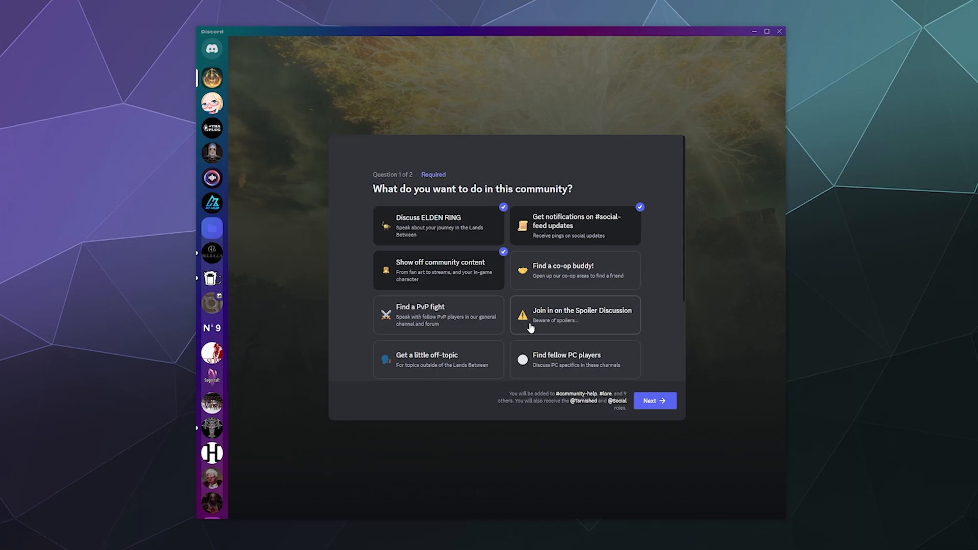
{"action": "left_click", "coordinate": [574, 315]}
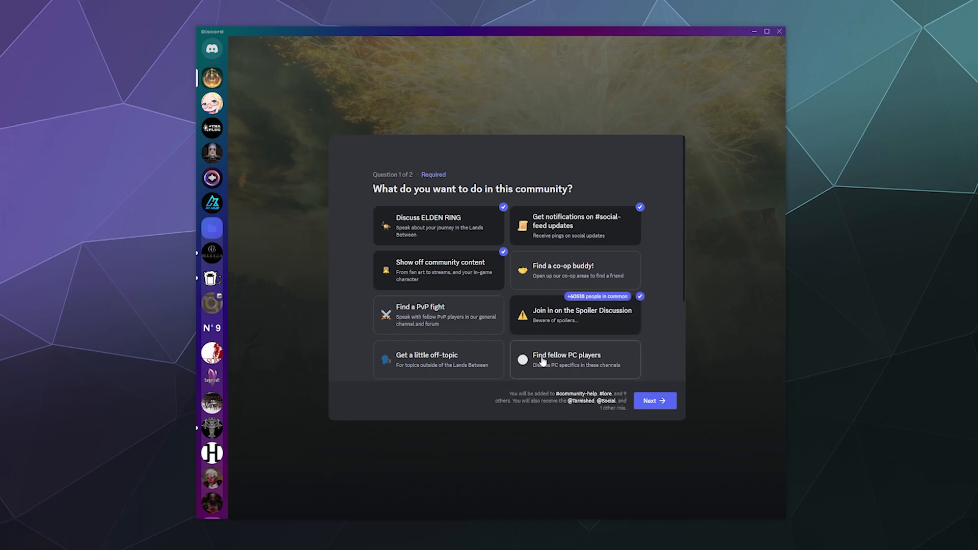
{"action": "left_click", "coordinate": [654, 401]}
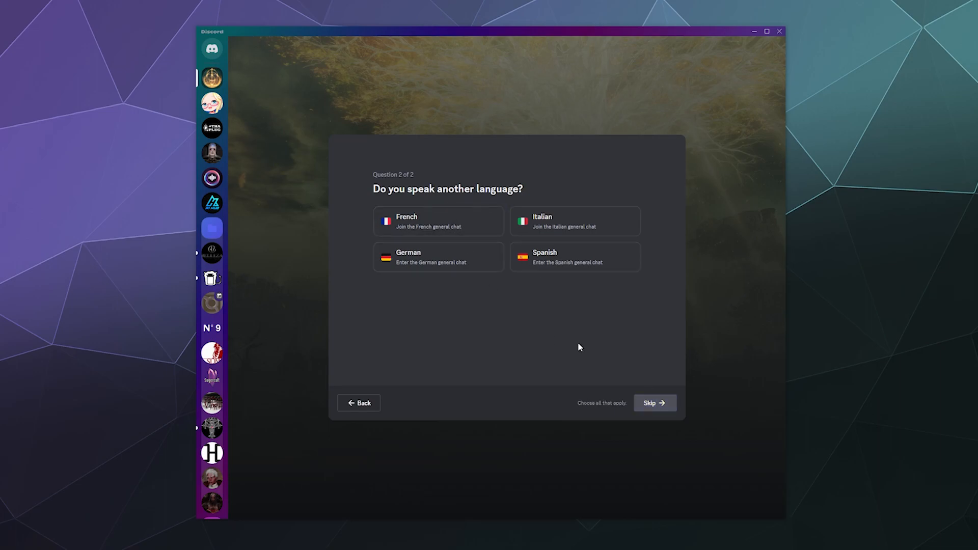
- Skip the language question, read the server rules to the bottom and Finish joining
{"action": "left_click", "coordinate": [653, 402]}
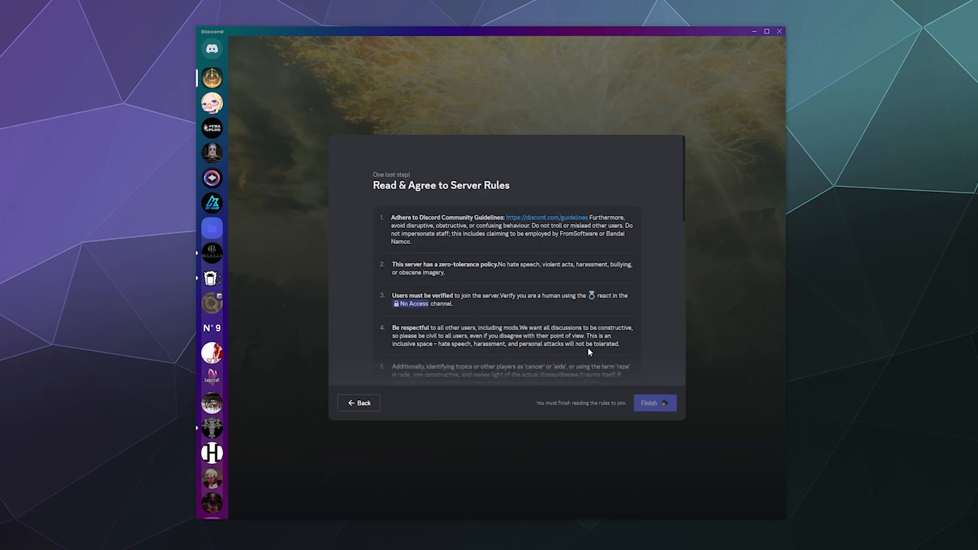
{"action": "scroll", "scroll_direction": "down", "scroll_amount": 3}
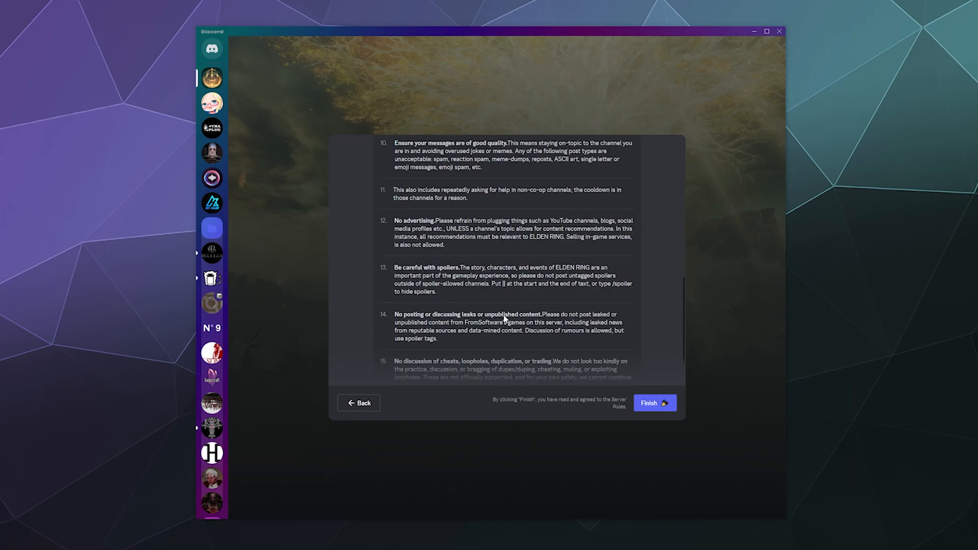
{"action": "scroll", "scroll_direction": "down", "scroll_amount": 3}
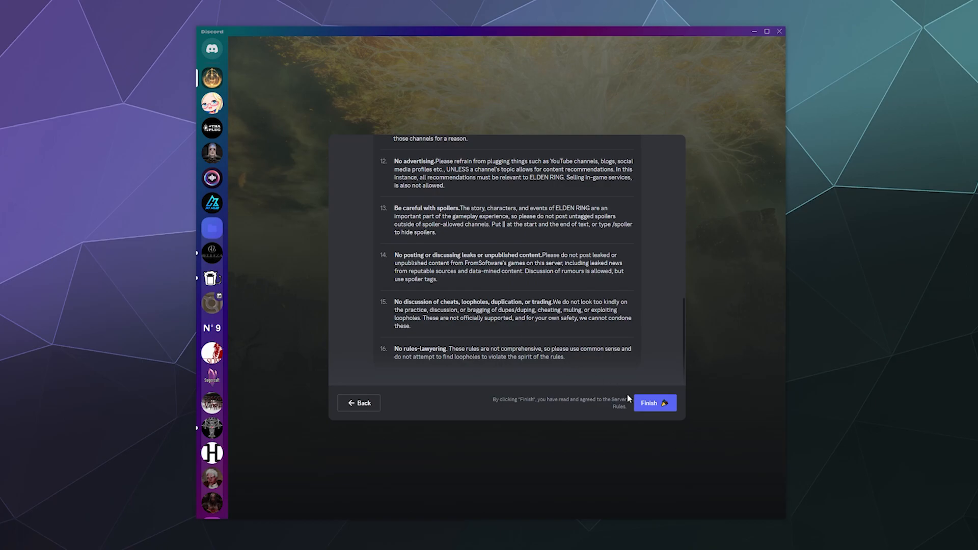
{"action": "left_click", "coordinate": [654, 403]}
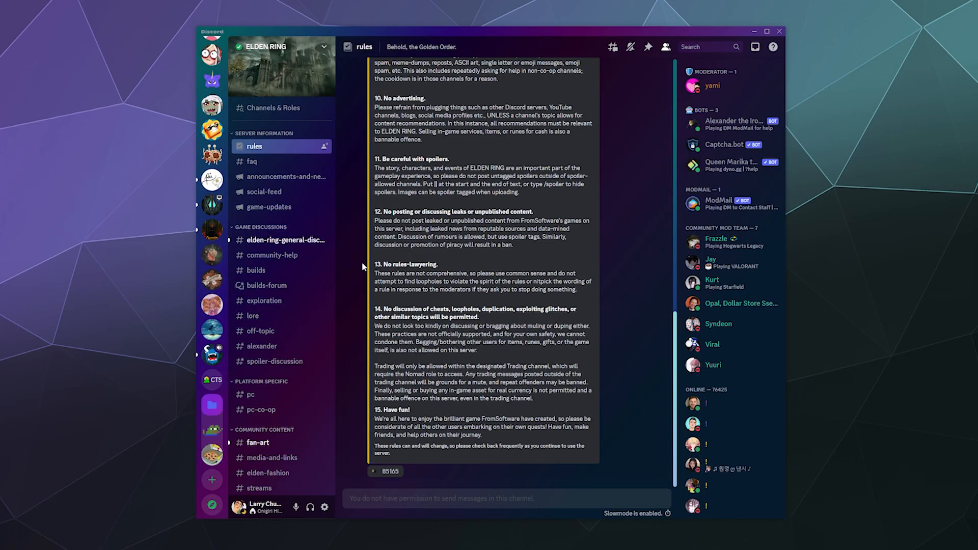